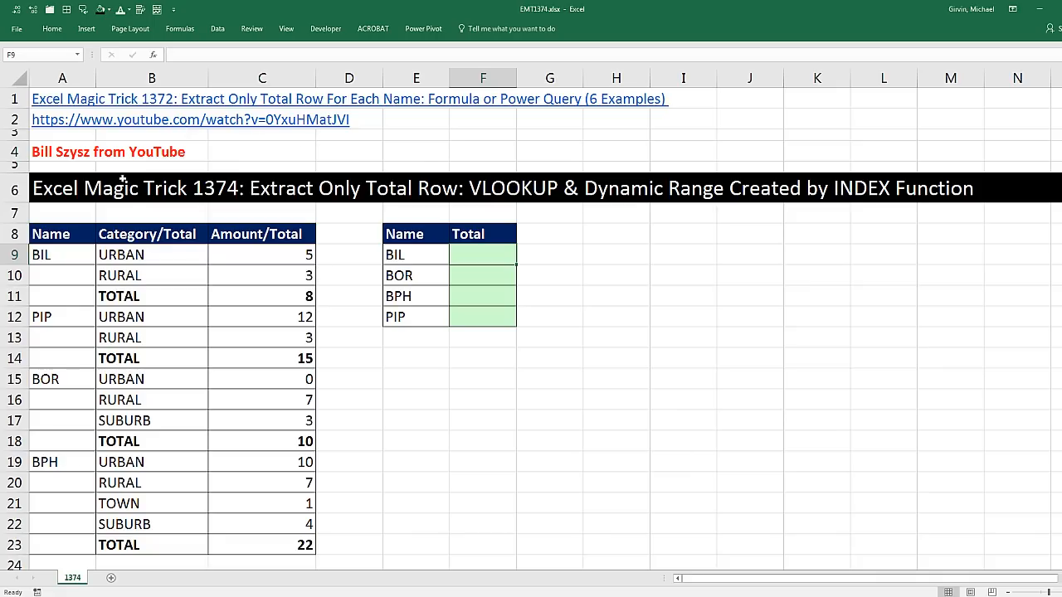
{"action": "mouse_move", "coordinate": [238, 206]}
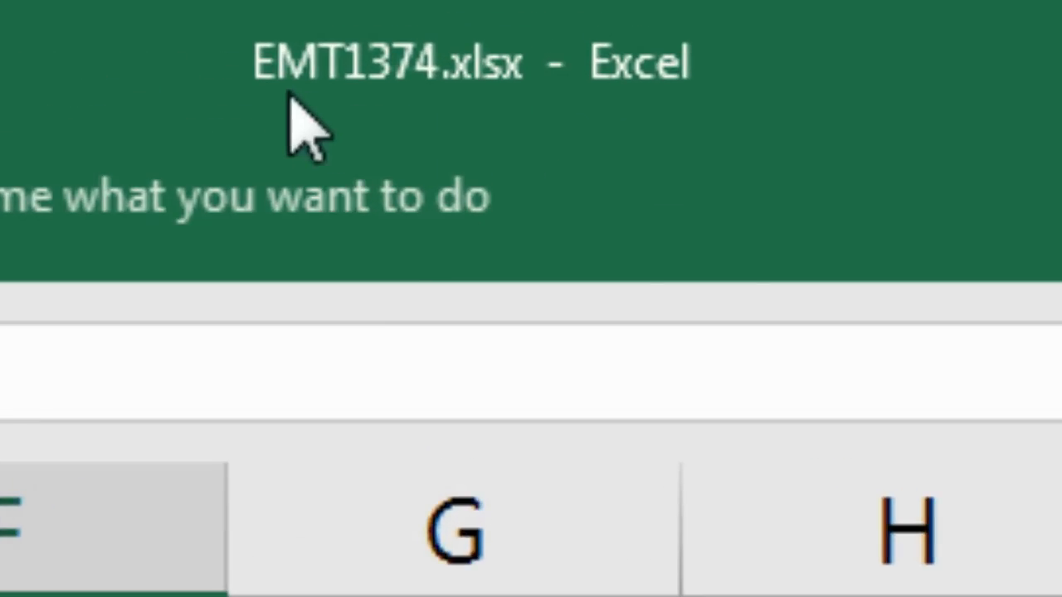
{"action": "mouse_move", "coordinate": [390, 125]}
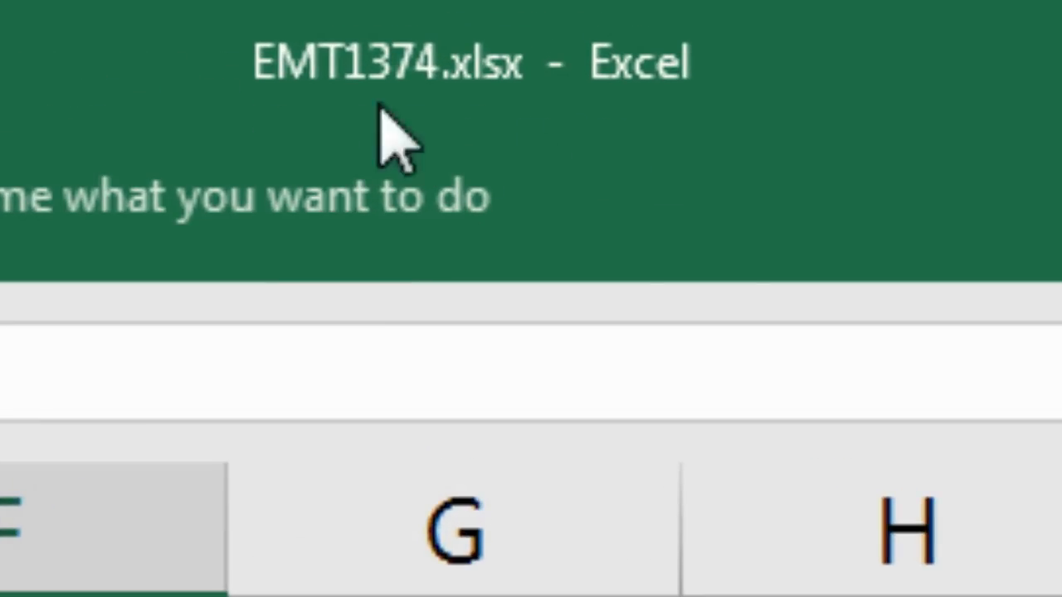
{"action": "mouse_move", "coordinate": [517, 124]}
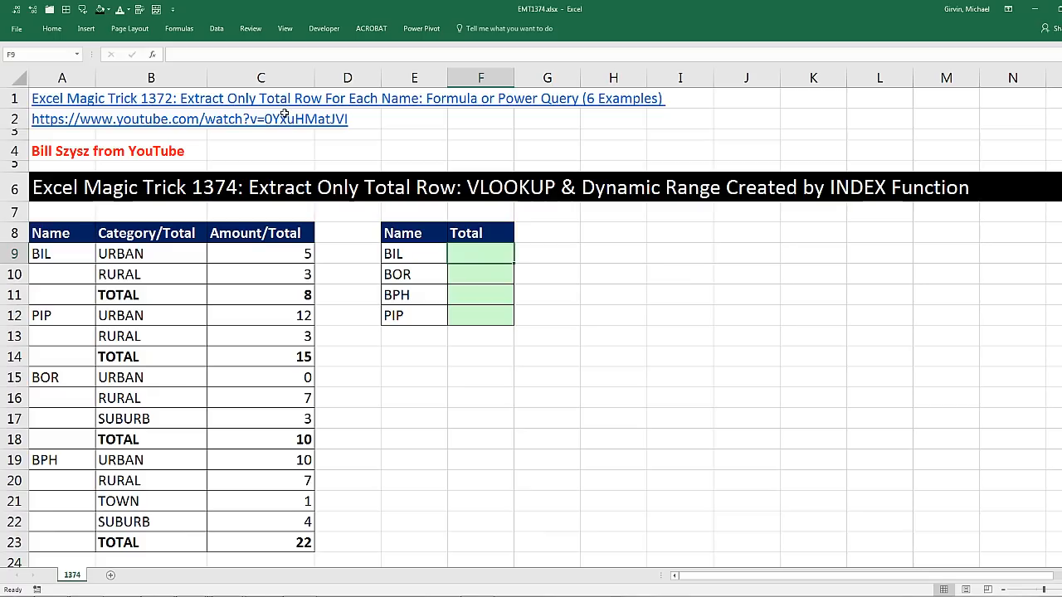
{"action": "mouse_move", "coordinate": [577, 118]}
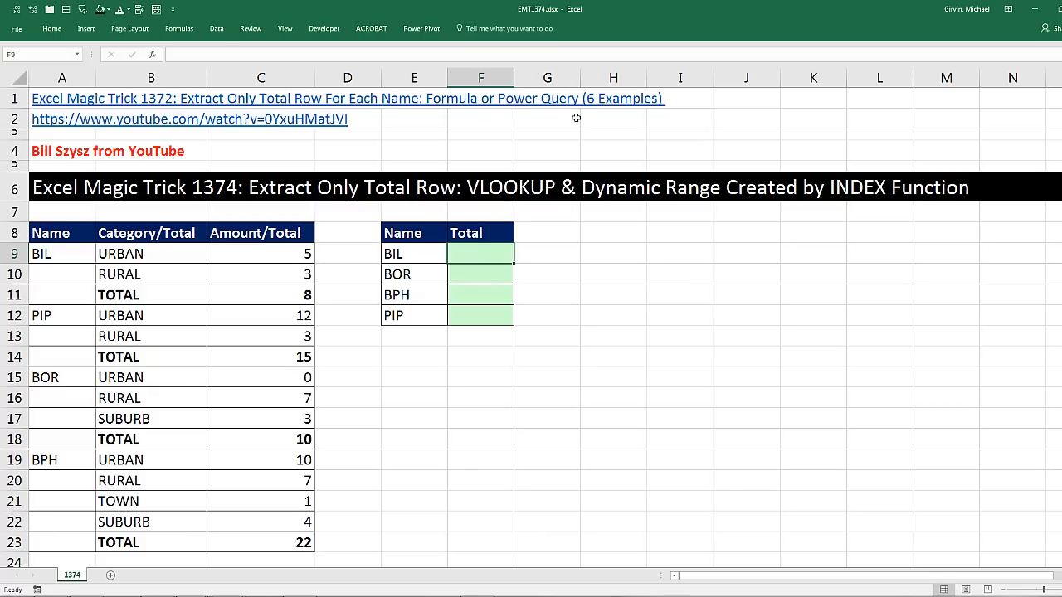
{"action": "mouse_move", "coordinate": [661, 120]}
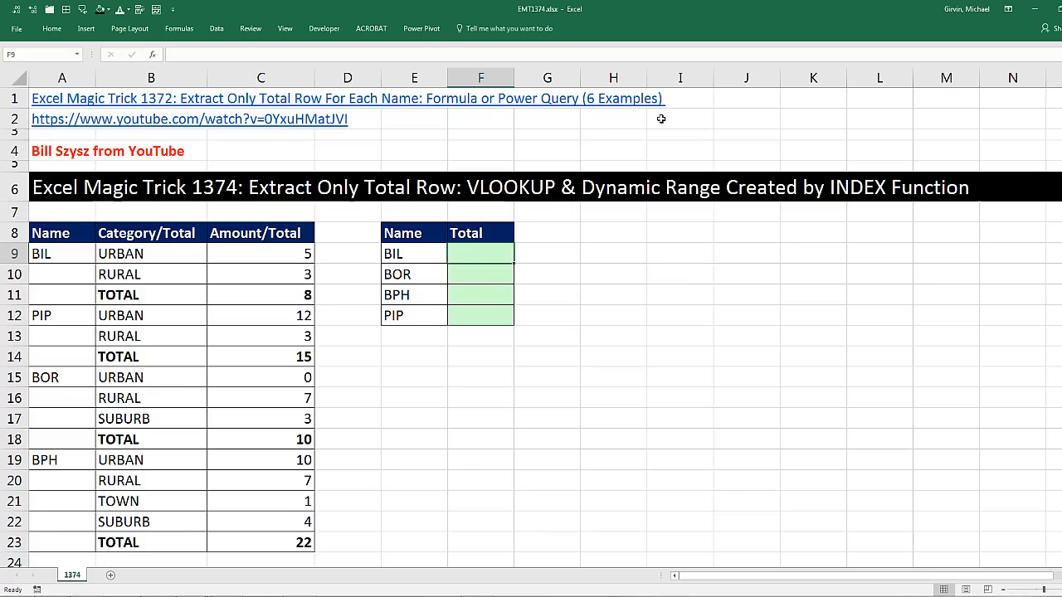
{"action": "mouse_move", "coordinate": [46, 164]}
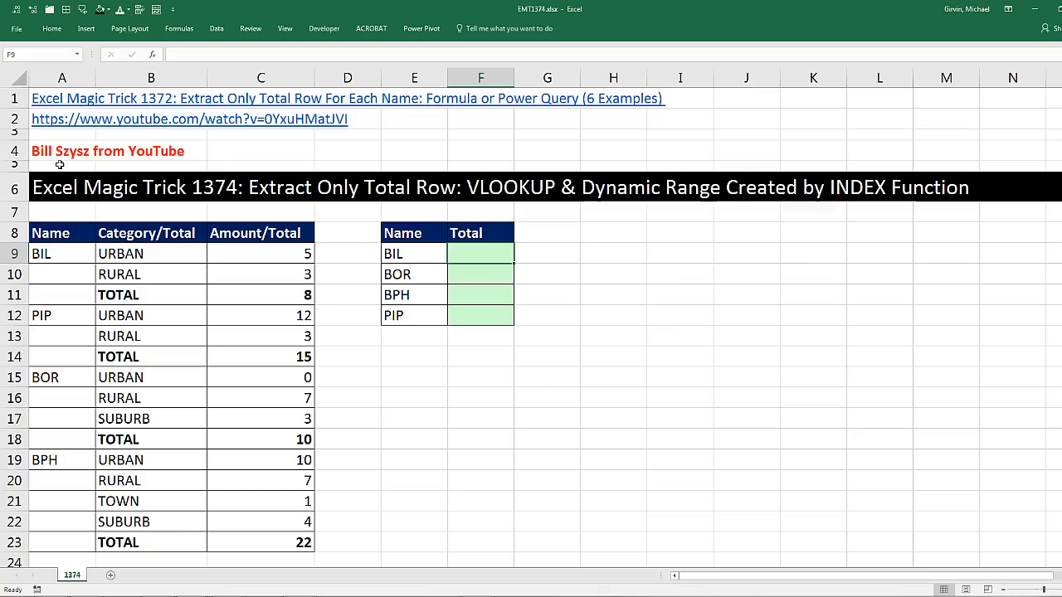
{"action": "mouse_move", "coordinate": [159, 225]}
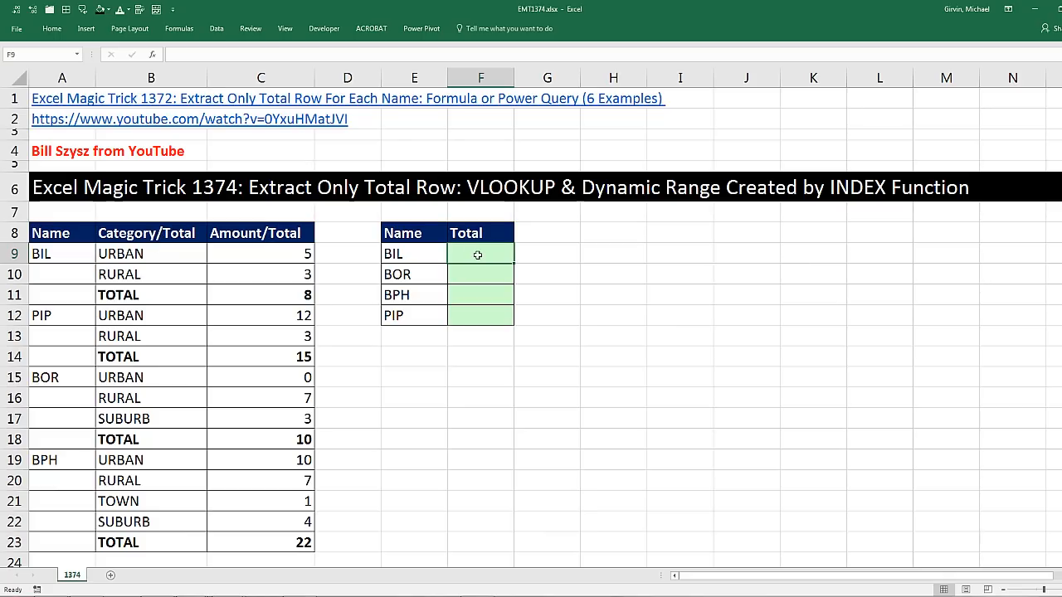
Step: Start BIL's Total formula as =VLOOKUP("TOTAL", ready for the lookup range
{"action": "left_click", "coordinate": [481, 274]}
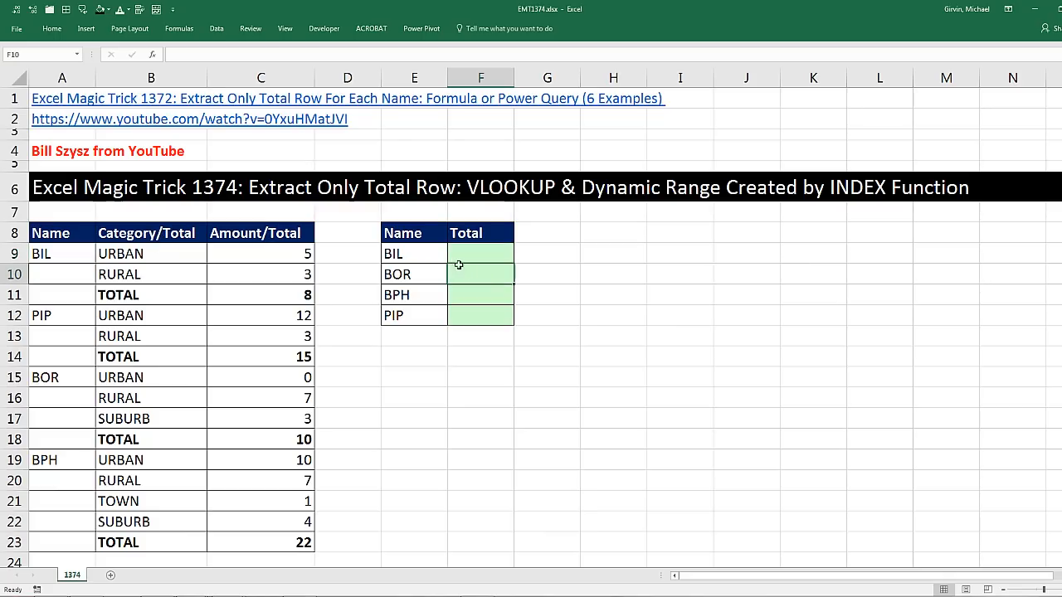
{"action": "mouse_move", "coordinate": [423, 275]}
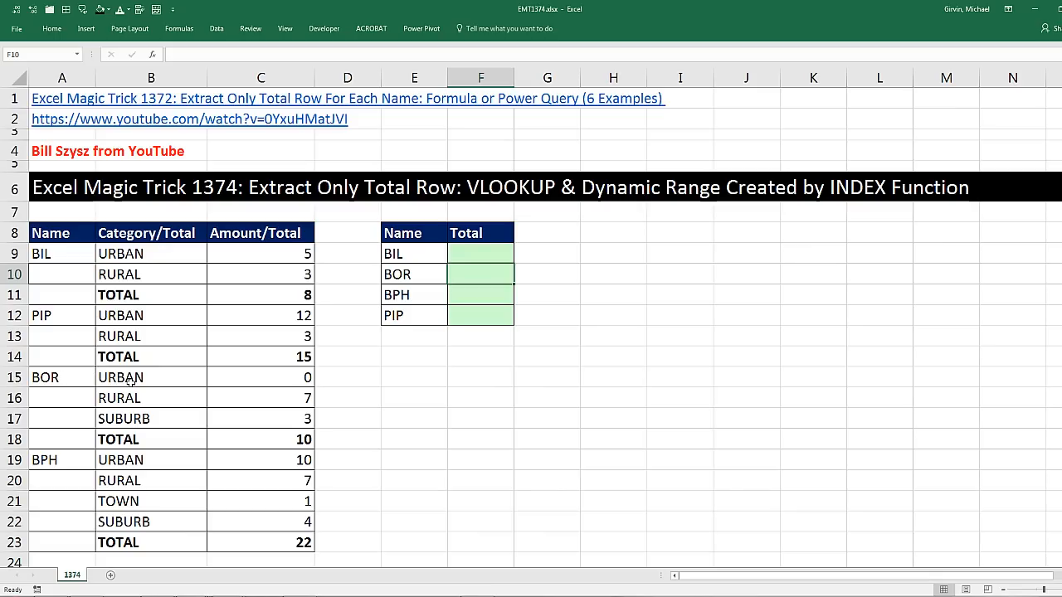
{"action": "left_click", "coordinate": [261, 438]}
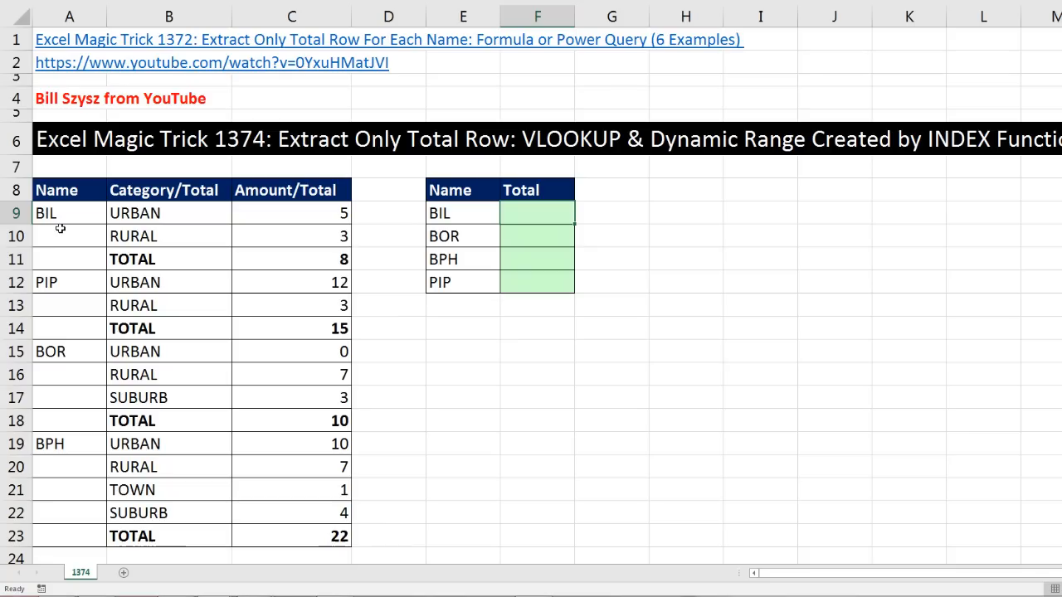
{"action": "mouse_move", "coordinate": [55, 504]}
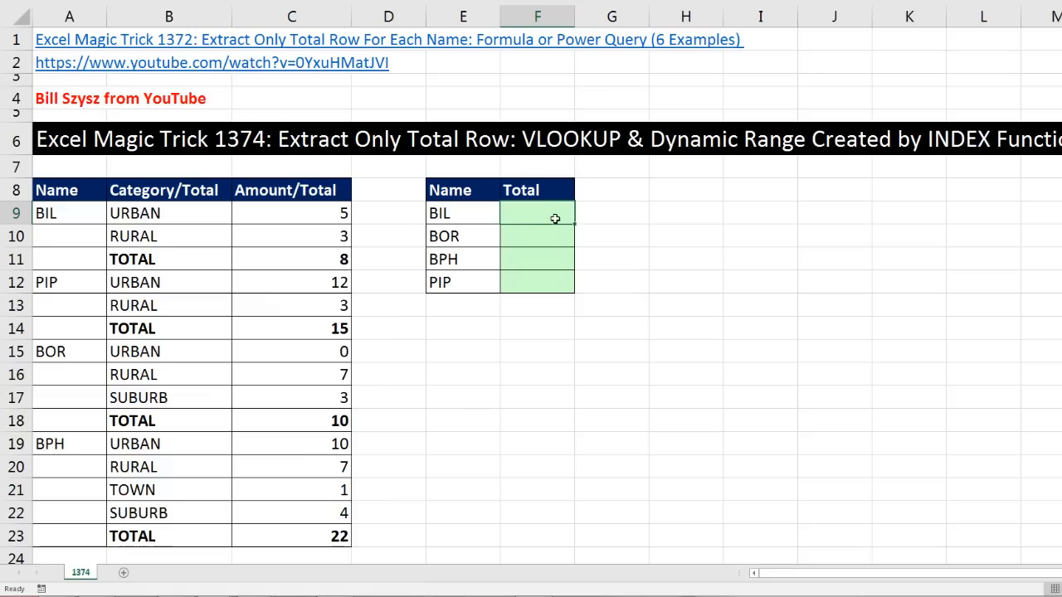
{"action": "mouse_move", "coordinate": [758, 285]}
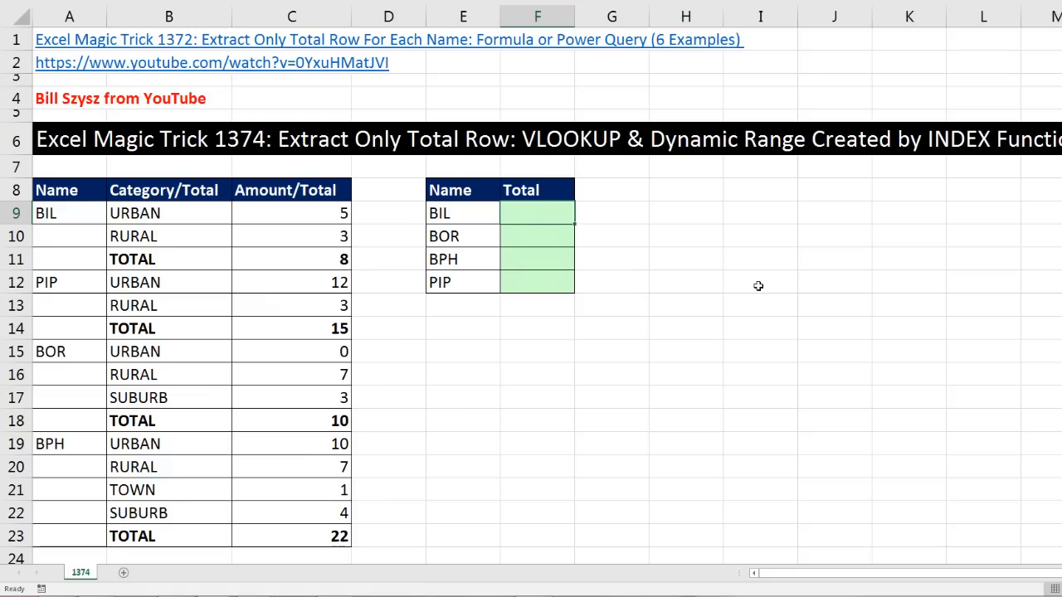
{"action": "type", "text": "=VLOOKUP("}
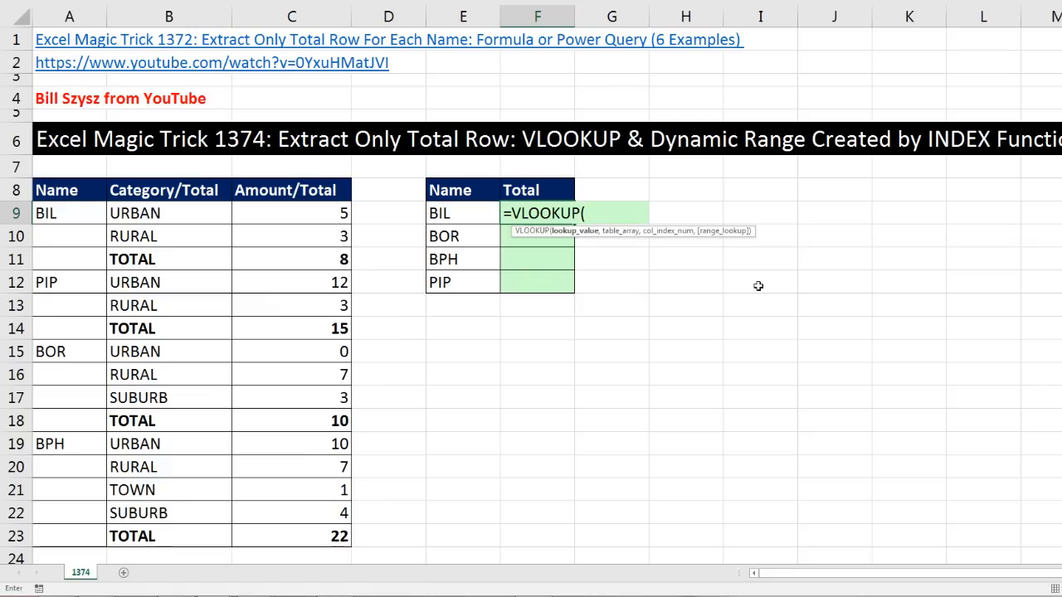
{"action": "mouse_move", "coordinate": [574, 249]}
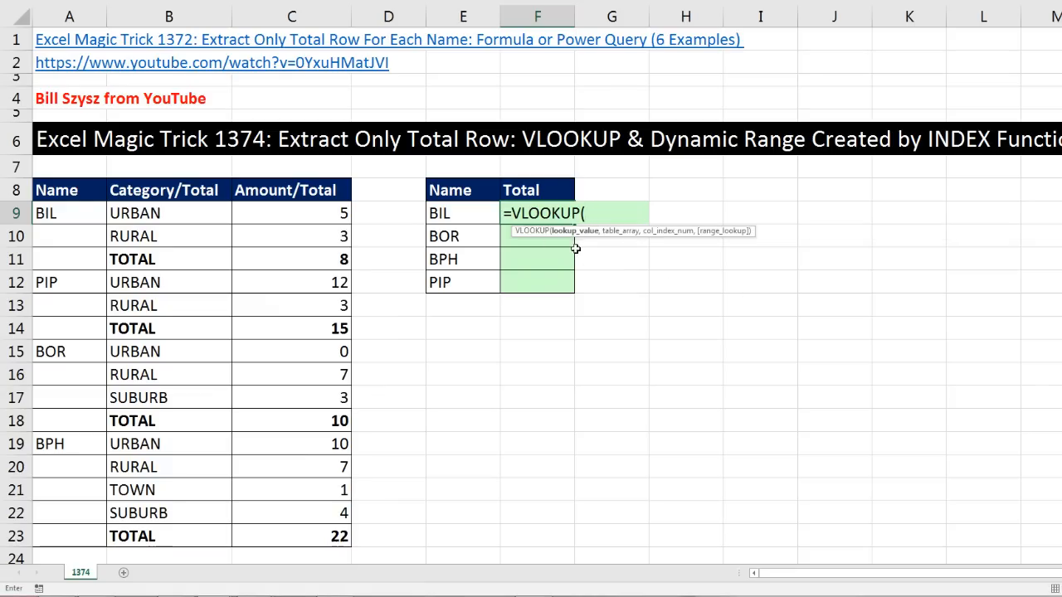
{"action": "type", "text": "\"TOTA"}
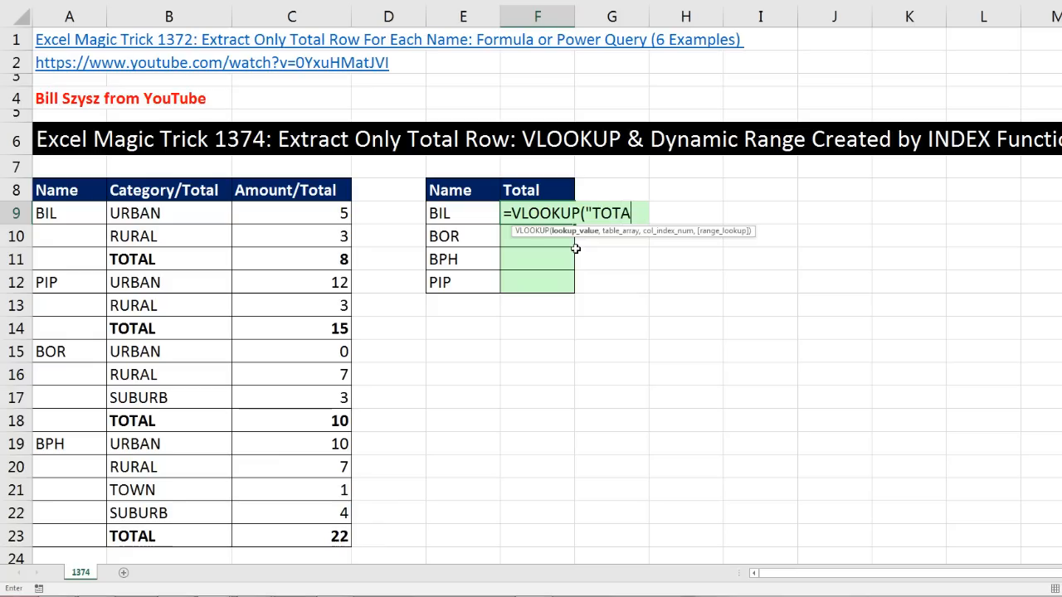
{"action": "type", "text": "L\""}
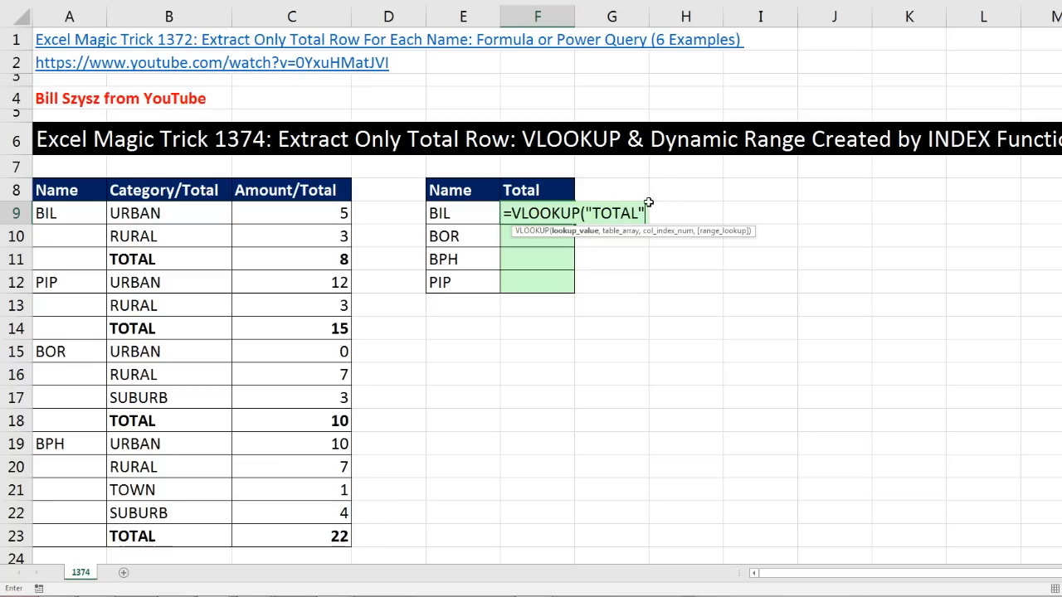
{"action": "mouse_move", "coordinate": [620, 259]}
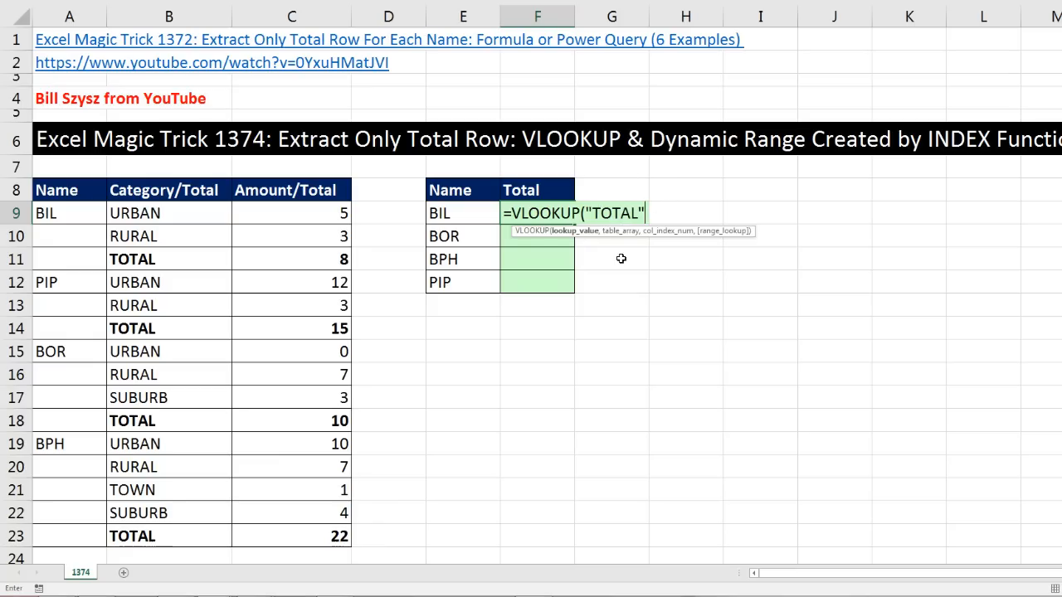
{"action": "type", "text": ",B9:C10"}
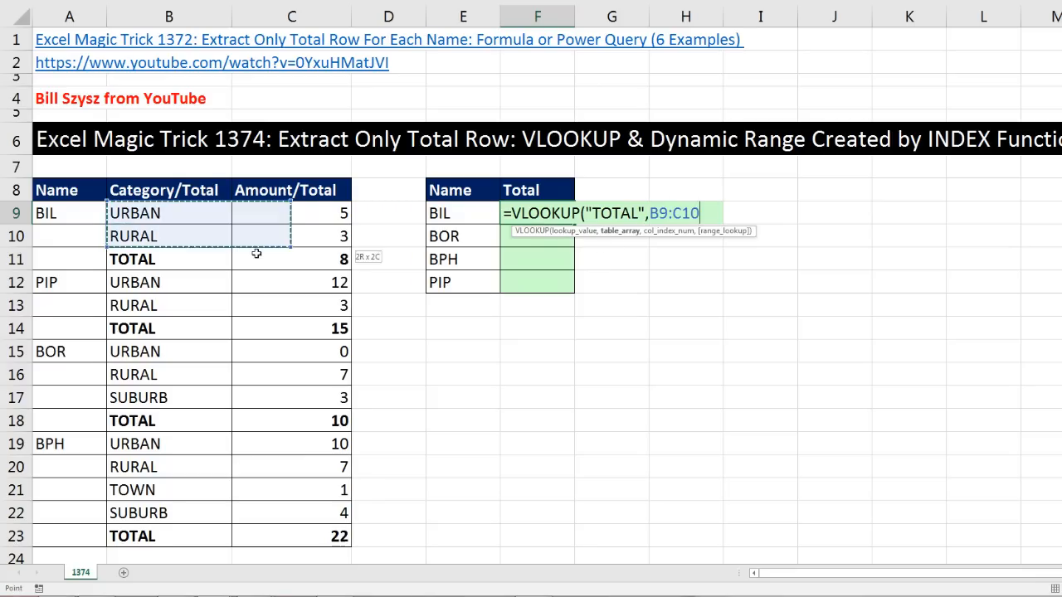
Step: Use the category and amount columns B9:C23 as the VLOOKUP table range
{"action": "left_click_drag", "start_coordinate": [255, 252], "coordinate": [285, 534]}
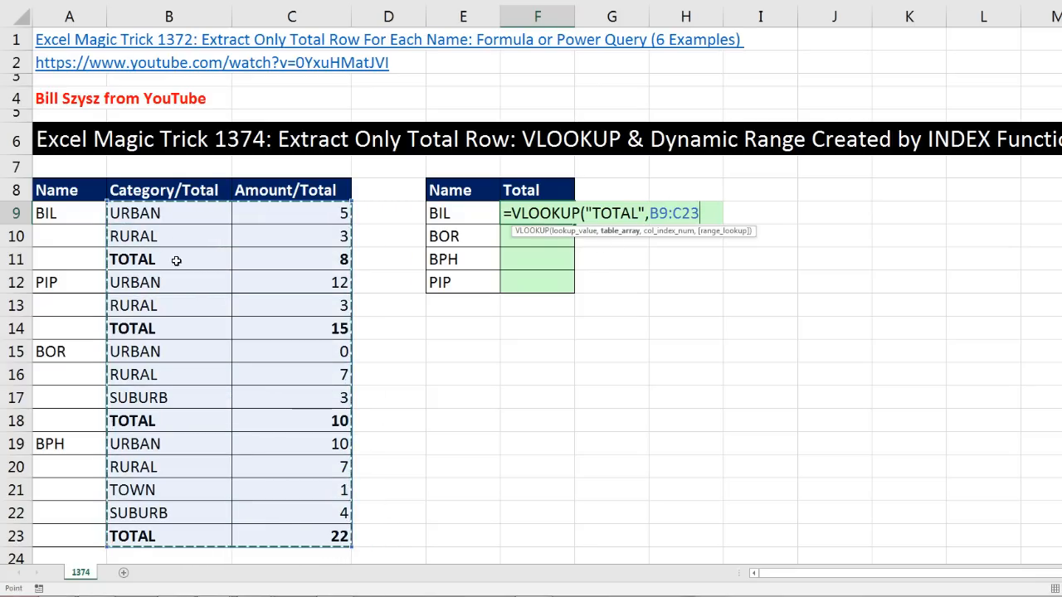
{"action": "mouse_move", "coordinate": [431, 358]}
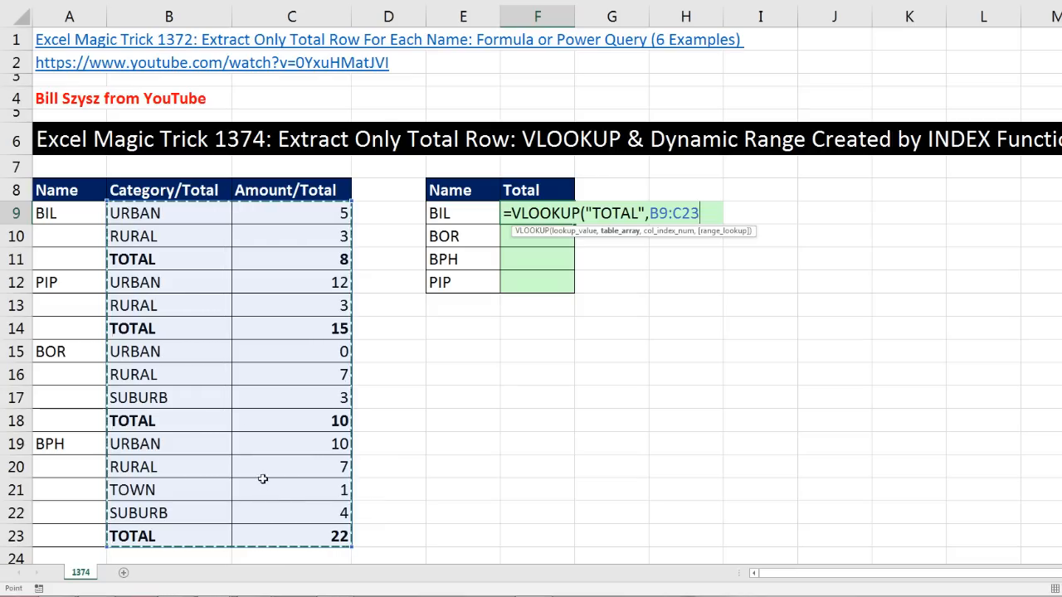
{"action": "mouse_move", "coordinate": [164, 213]}
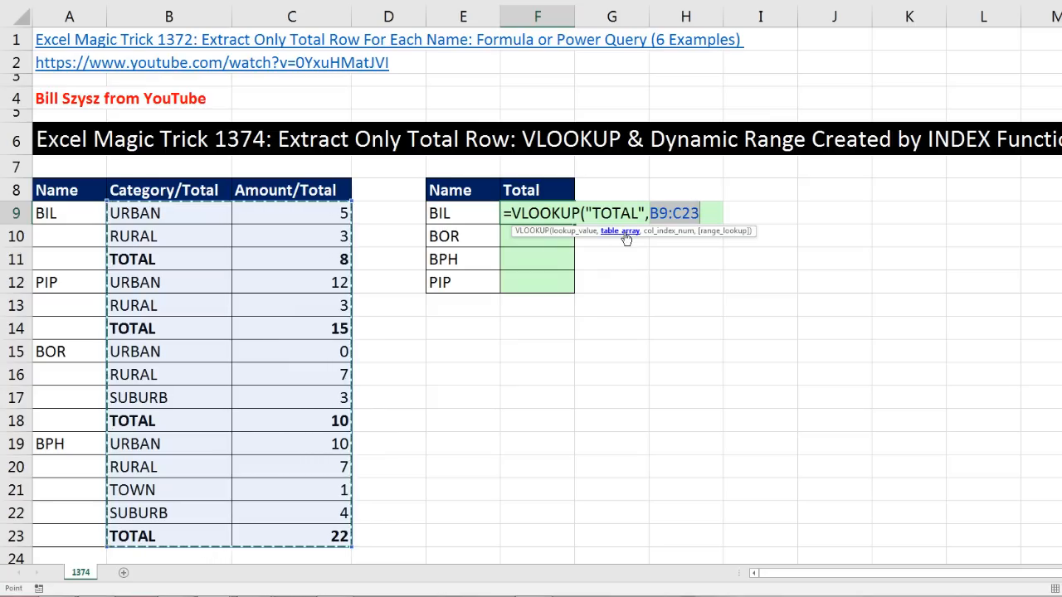
{"action": "mouse_move", "coordinate": [505, 298]}
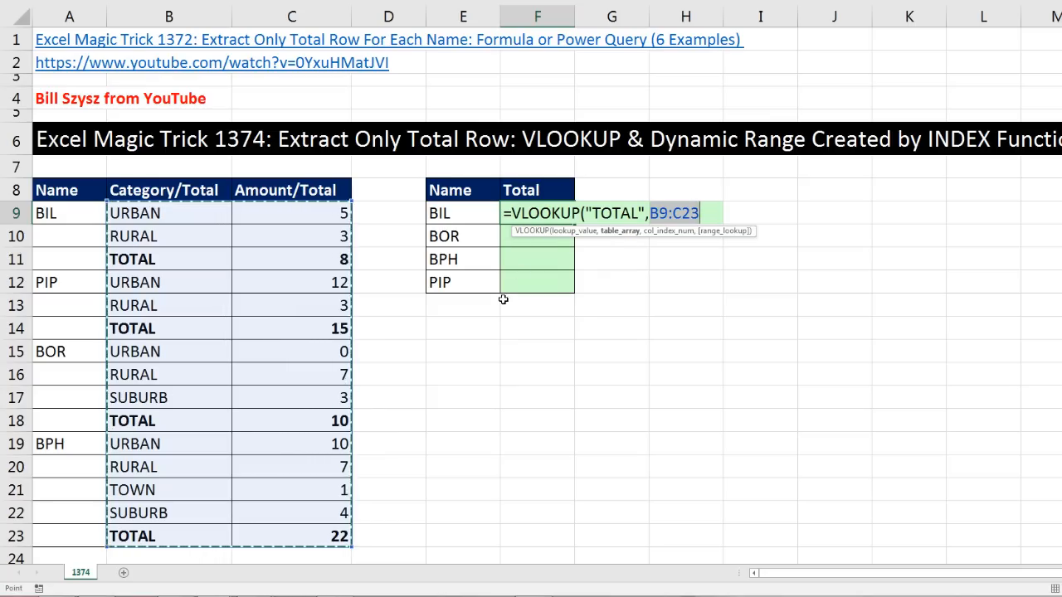
{"action": "mouse_move", "coordinate": [474, 258]}
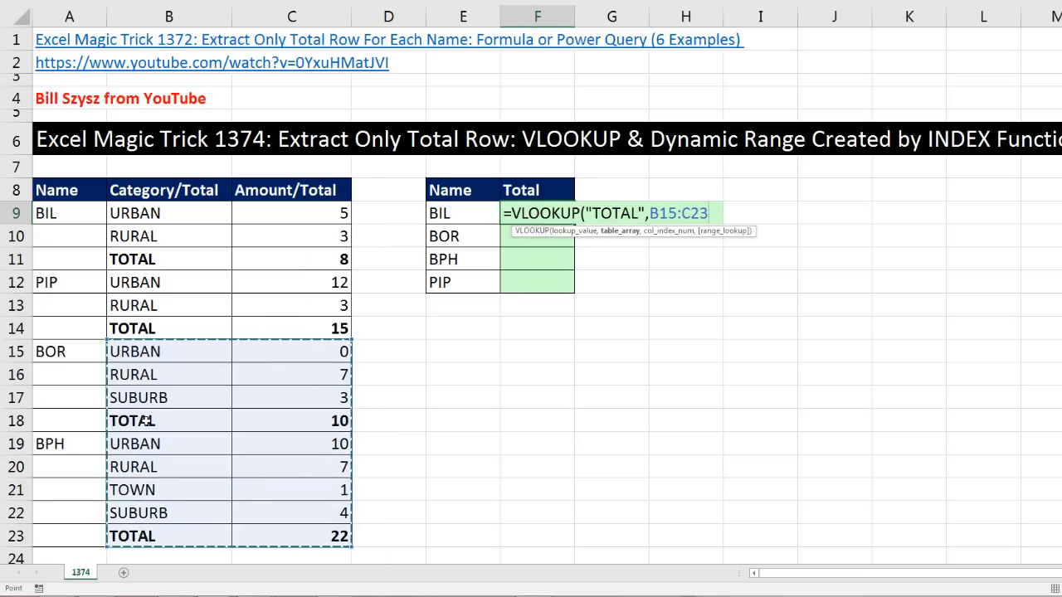
{"action": "mouse_move", "coordinate": [272, 398]}
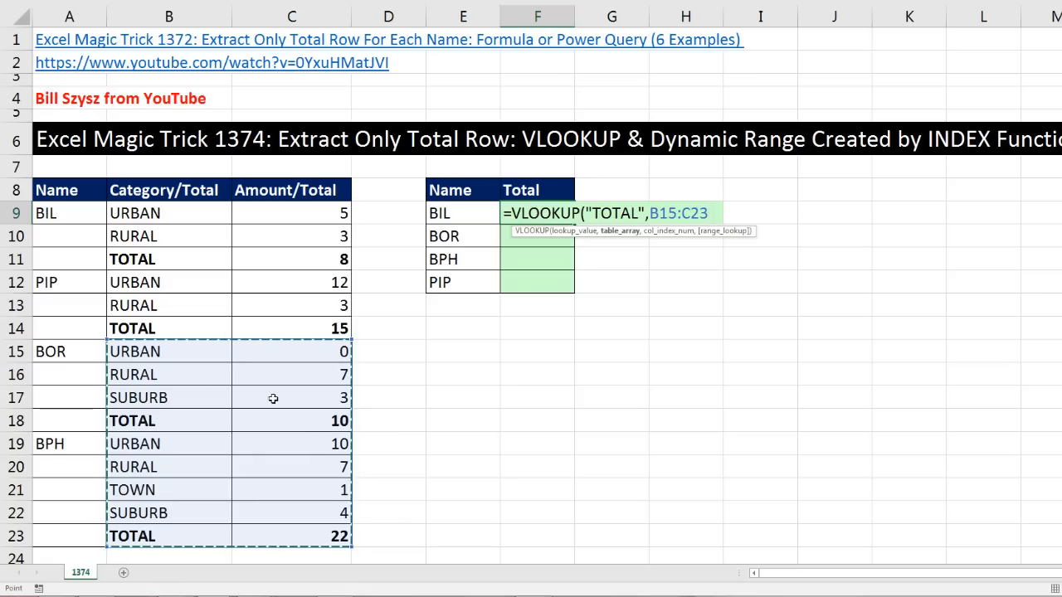
{"action": "mouse_move", "coordinate": [334, 431]}
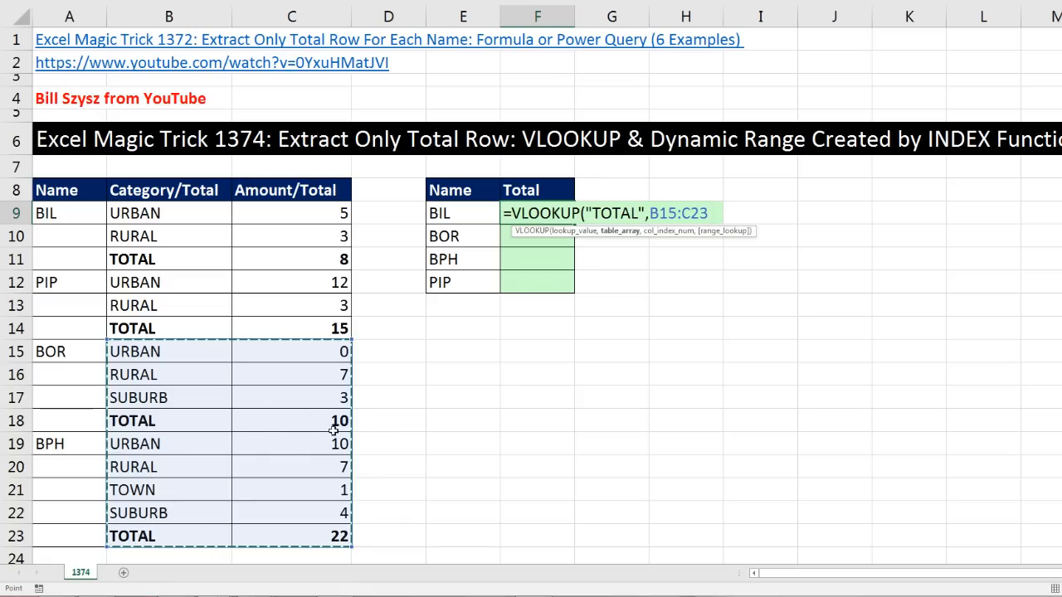
{"action": "mouse_move", "coordinate": [375, 431]}
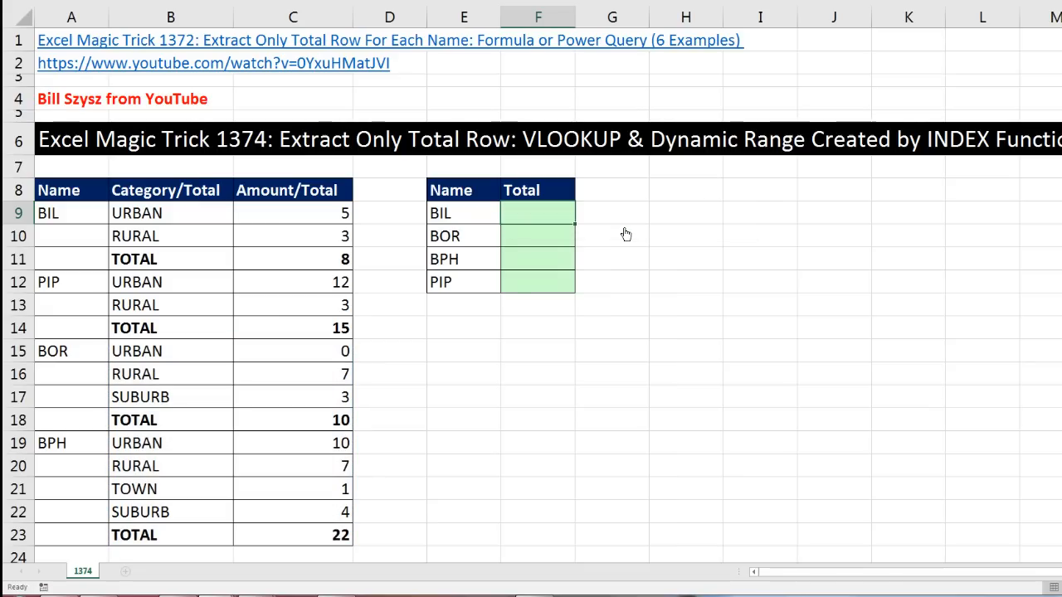
Step: Begin =INDEX( over the absolute category range $B$9:$B$23
{"action": "type", "text": "="}
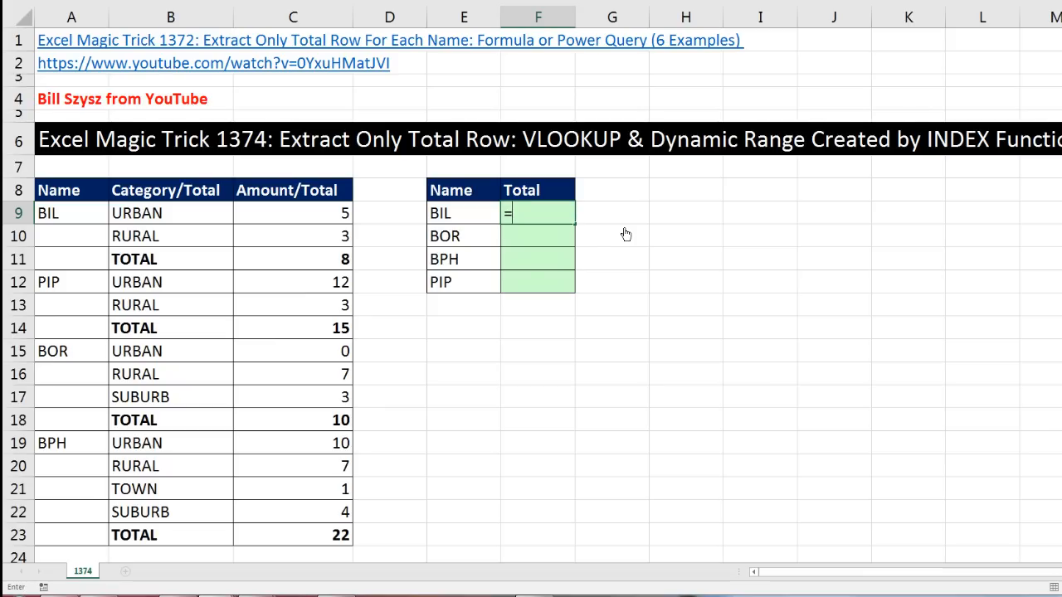
{"action": "type", "text": "INDEX("}
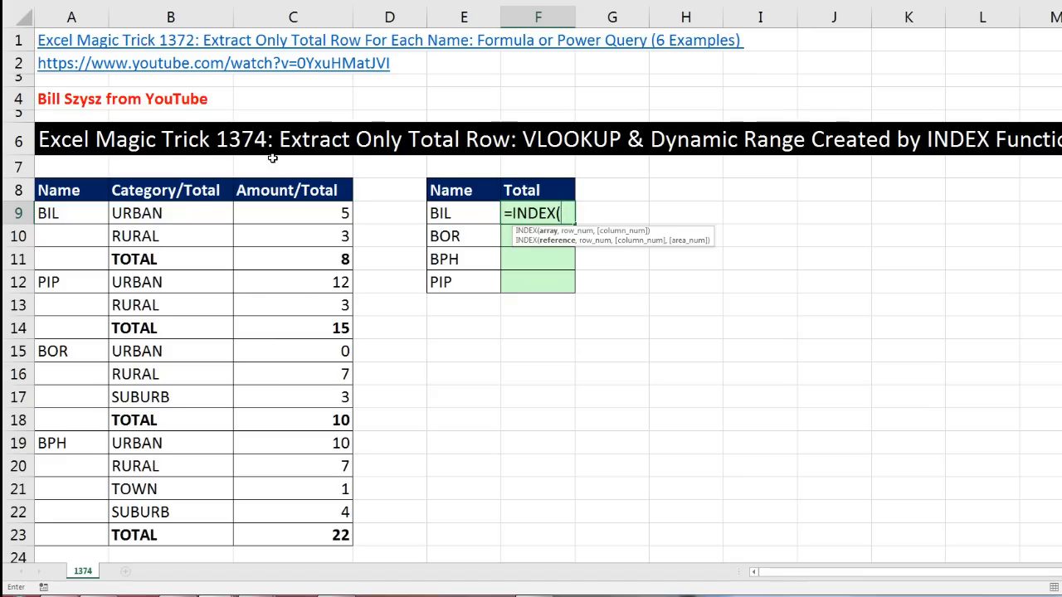
{"action": "mouse_move", "coordinate": [287, 219]}
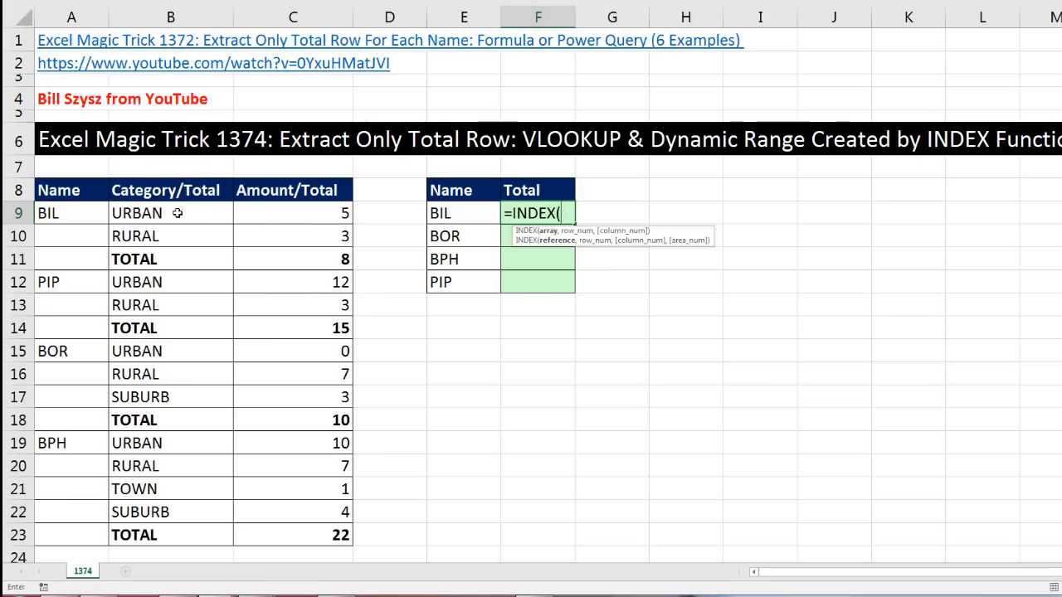
{"action": "mouse_move", "coordinate": [168, 352]}
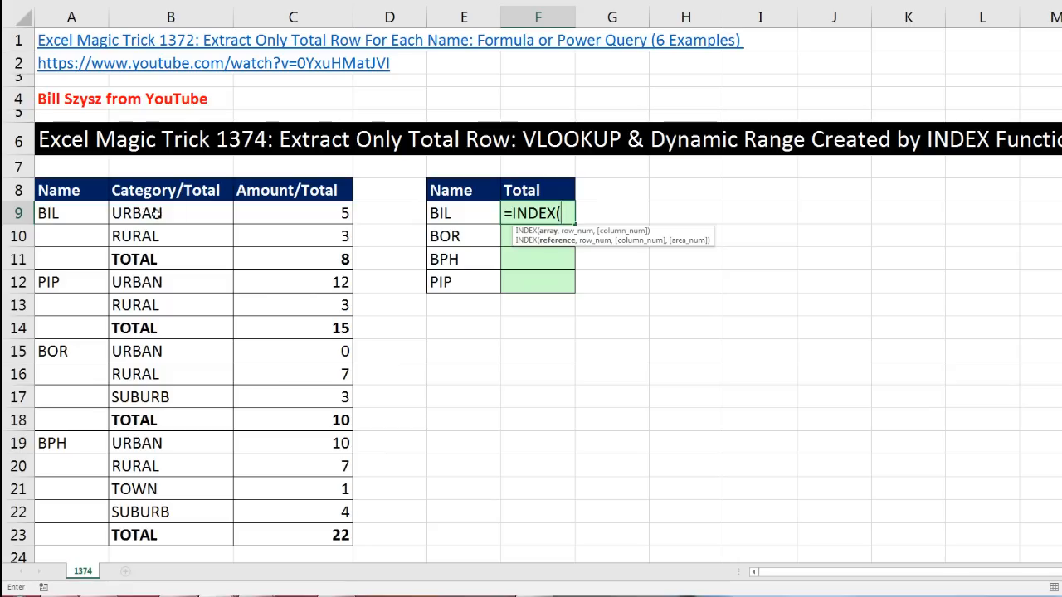
{"action": "mouse_move", "coordinate": [464, 239]}
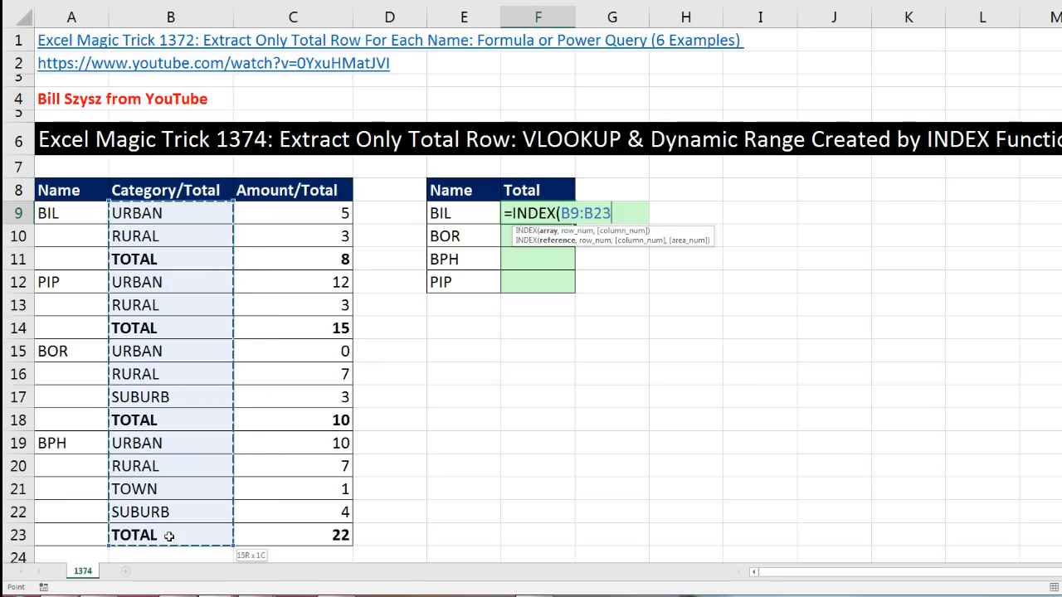
{"action": "mouse_move", "coordinate": [594, 338]}
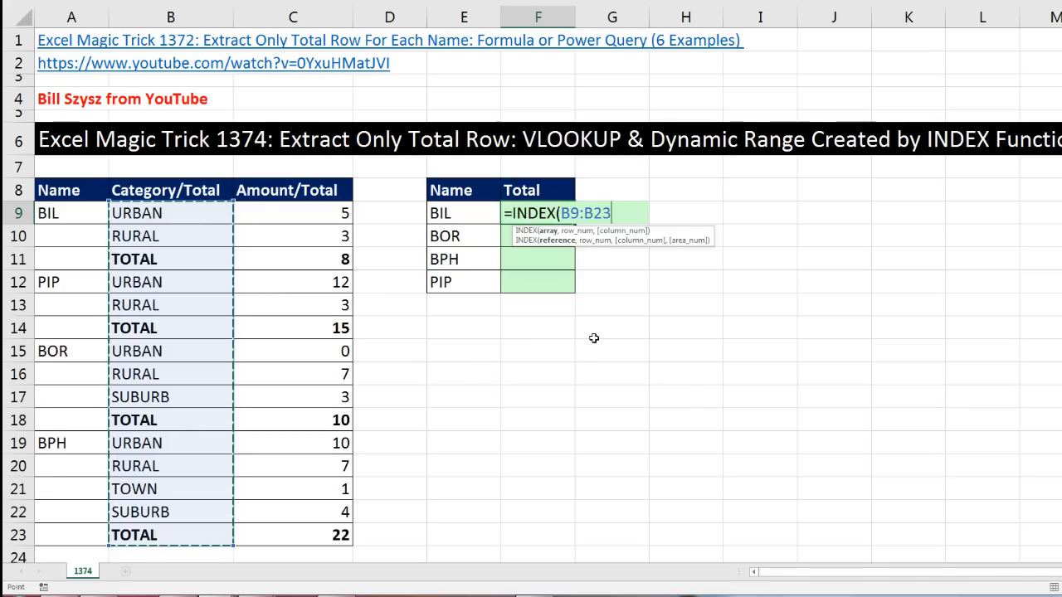
{"action": "key", "text": "f4"}
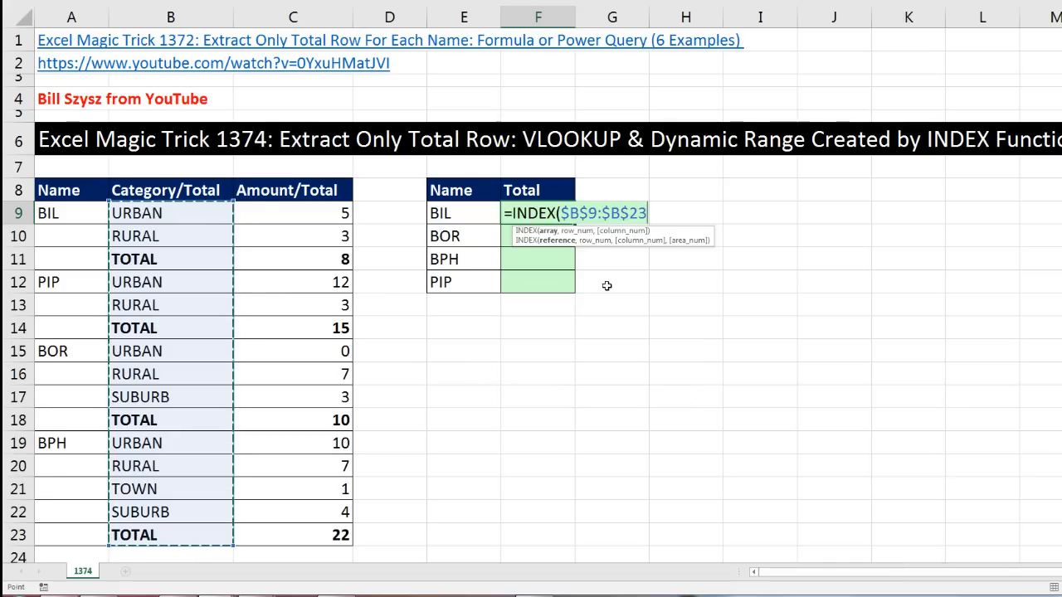
{"action": "type", "text": ","}
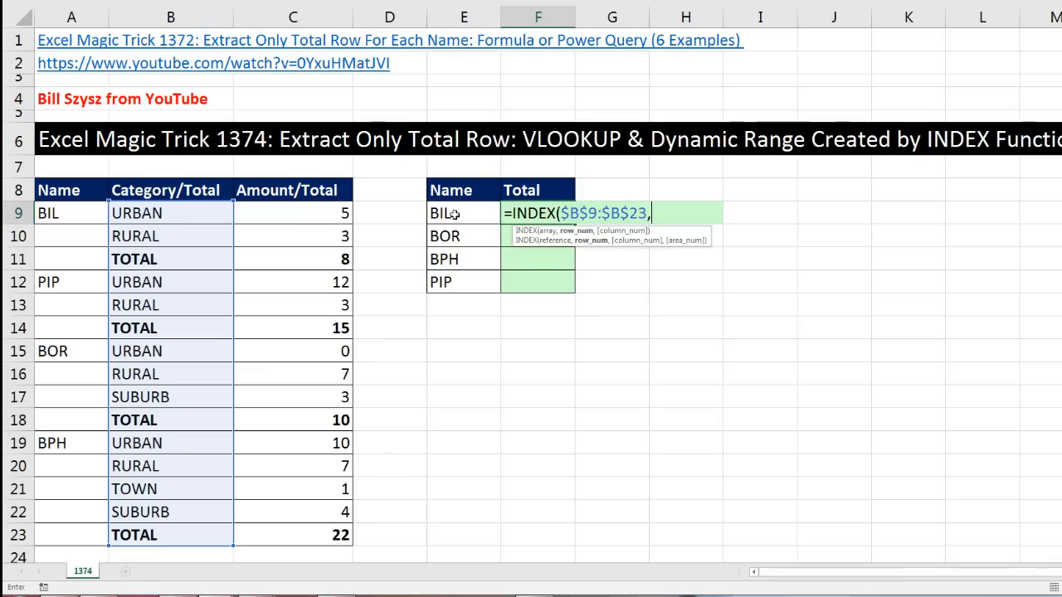
{"action": "mouse_move", "coordinate": [470, 235]}
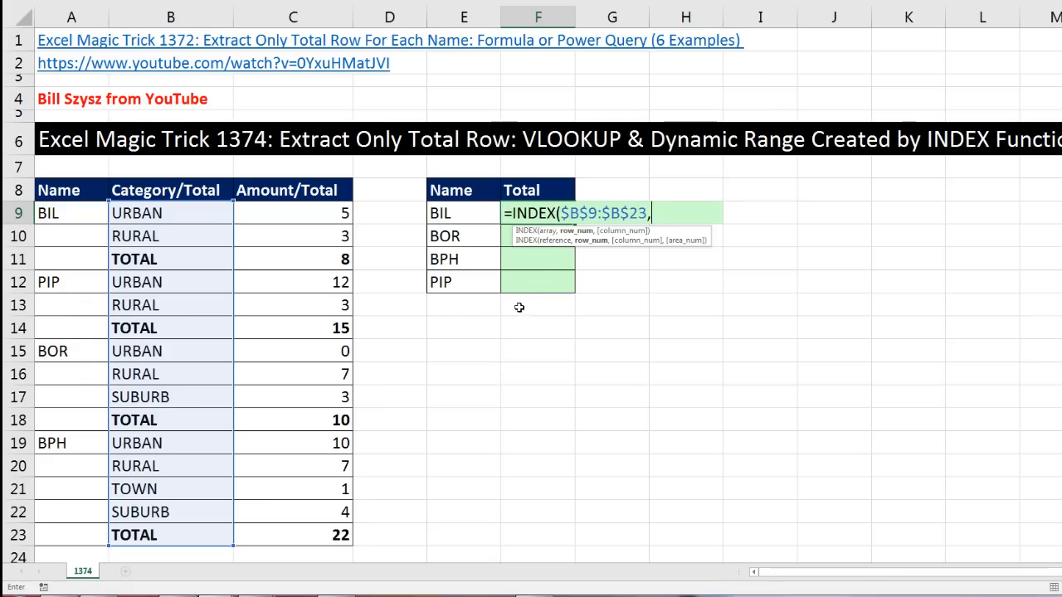
{"action": "mouse_move", "coordinate": [612, 342]}
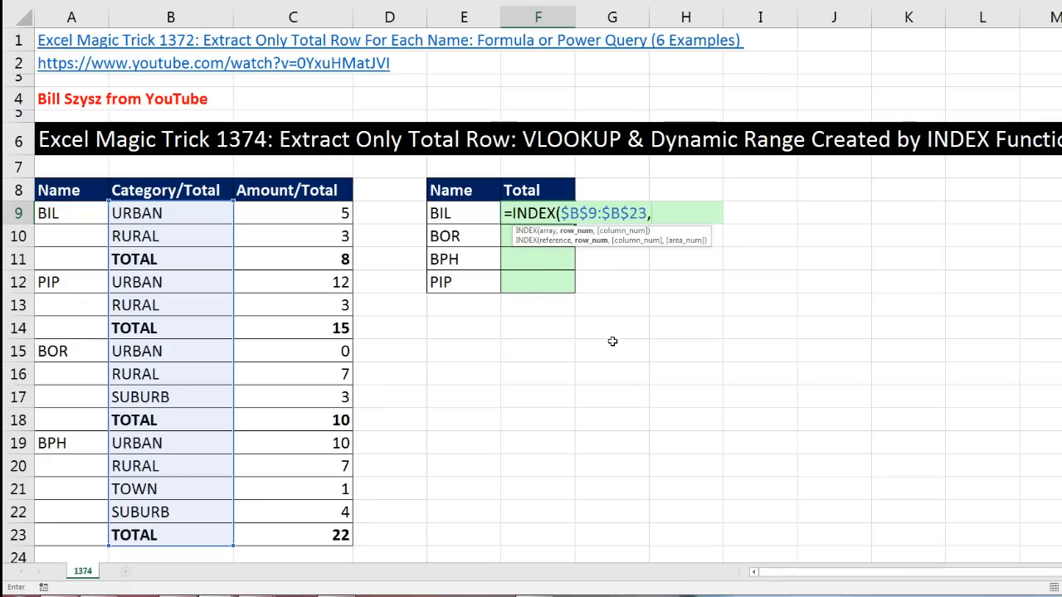
Step: Add MATCH(E9,$A$9:$A$23,0) so the formula returns BIL's first category, URBAN
{"action": "type", "text": "MATCH("}
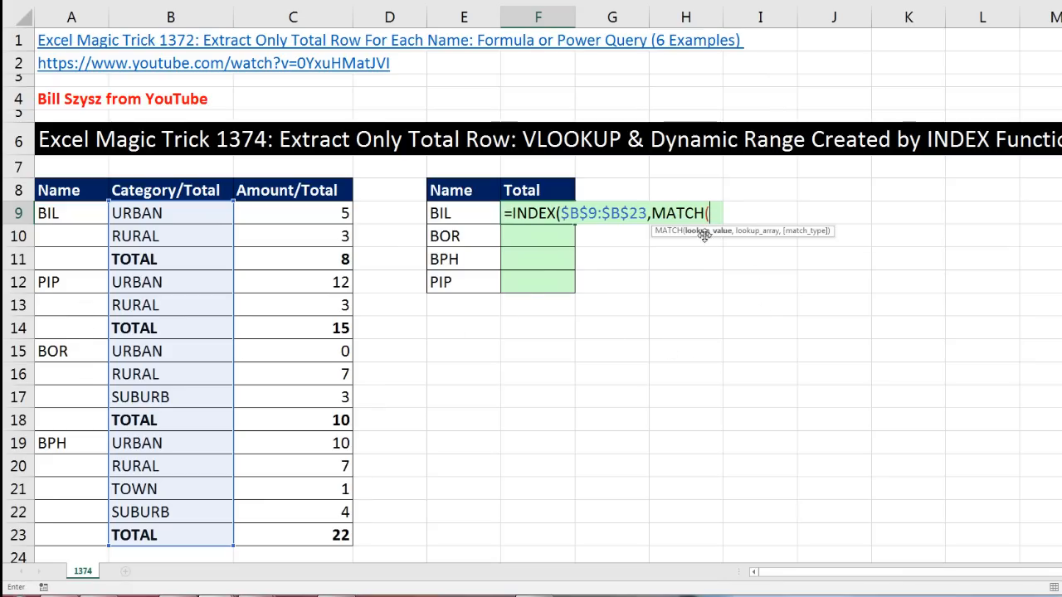
{"action": "left_click", "coordinate": [462, 212]}
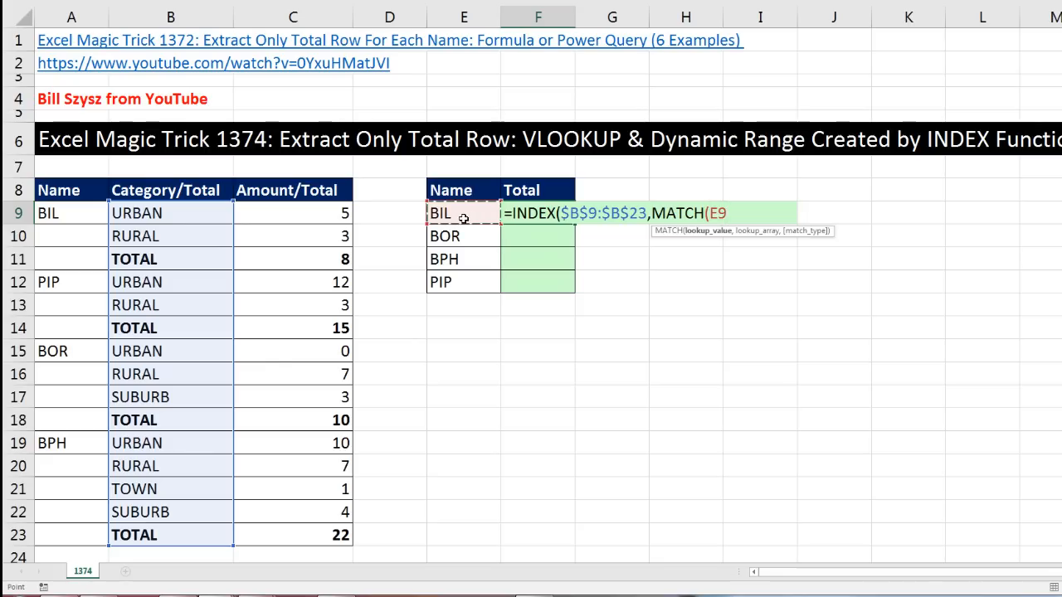
{"action": "mouse_move", "coordinate": [736, 197]}
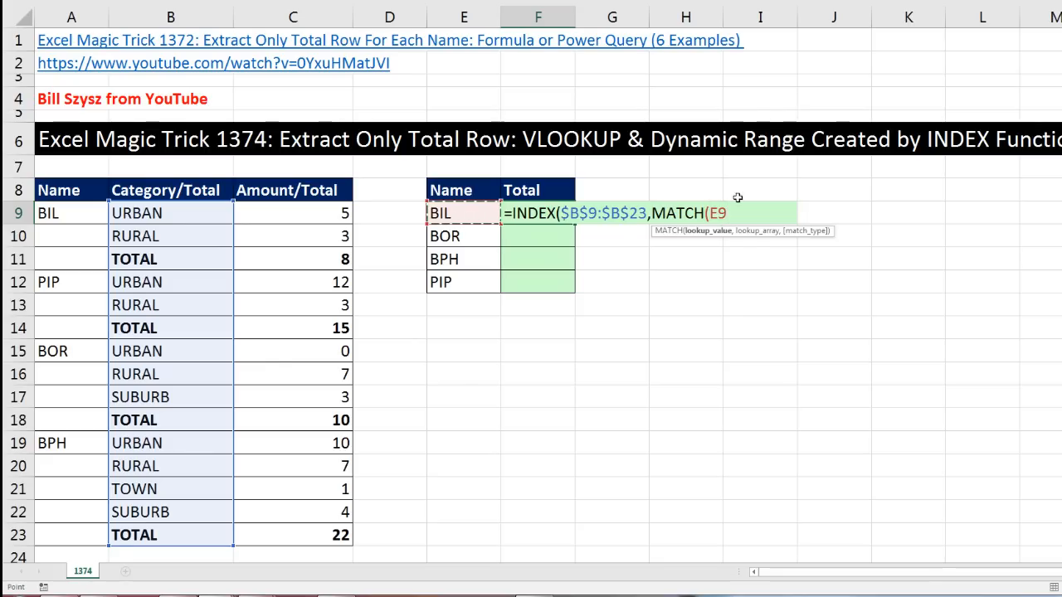
{"action": "type", "text": ","}
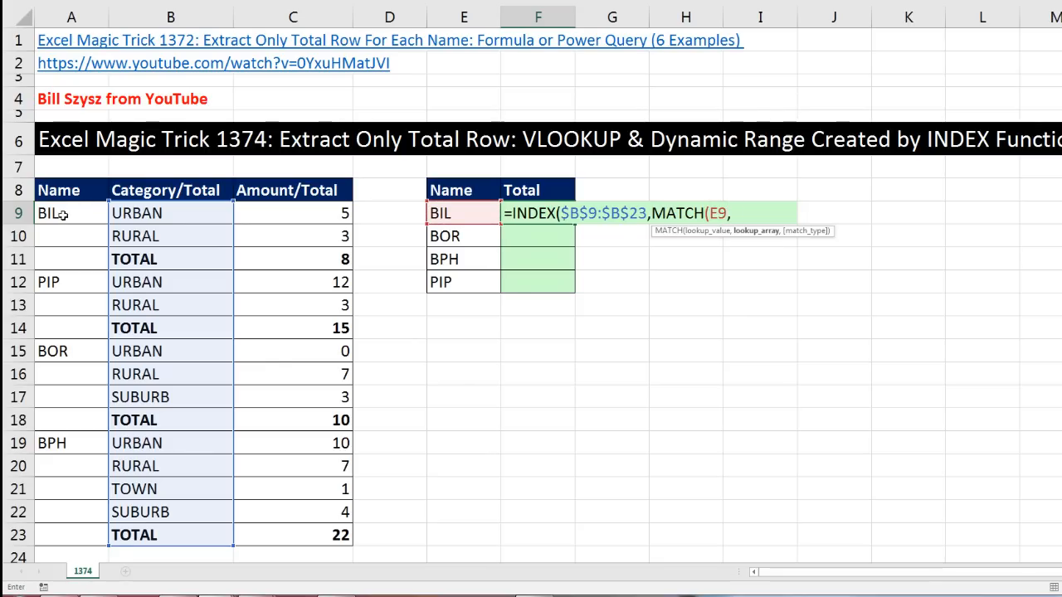
{"action": "left_click_drag", "start_coordinate": [70, 212], "coordinate": [69, 534]}
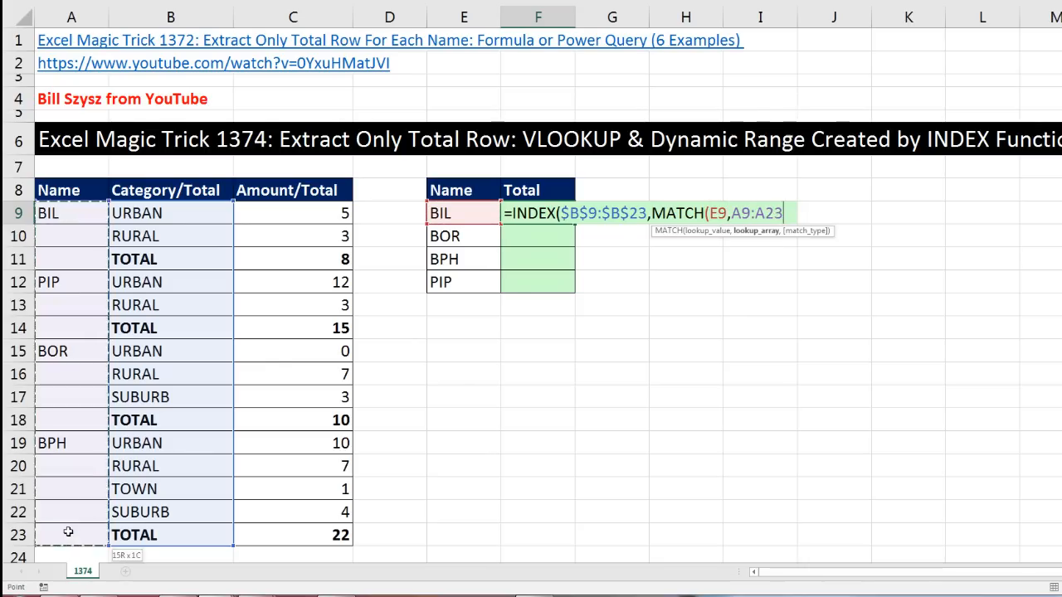
{"action": "key", "text": "f4"}
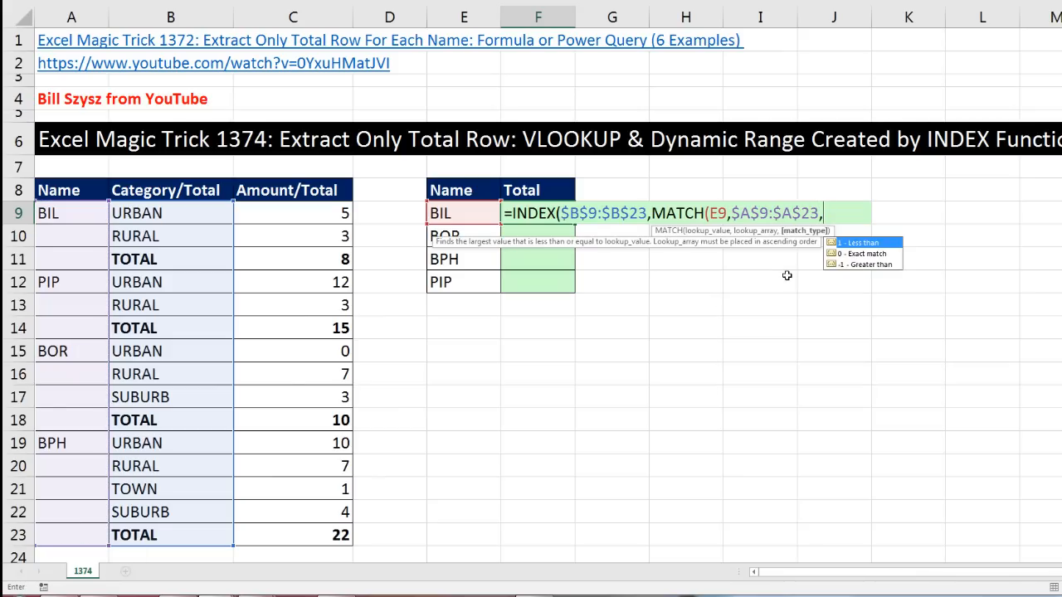
{"action": "type", "text": "0"}
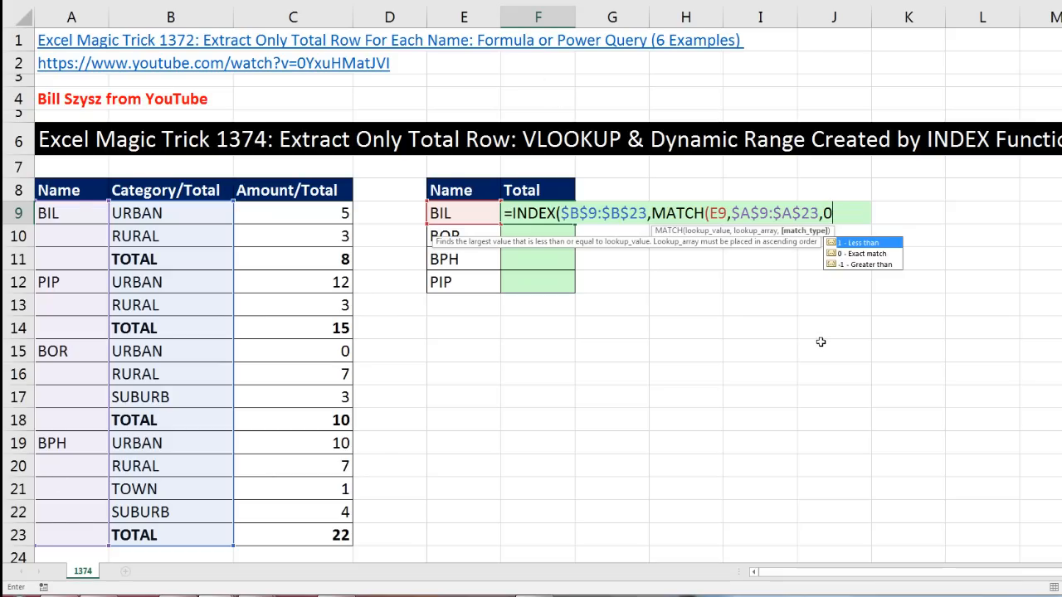
{"action": "type", "text": ")"}
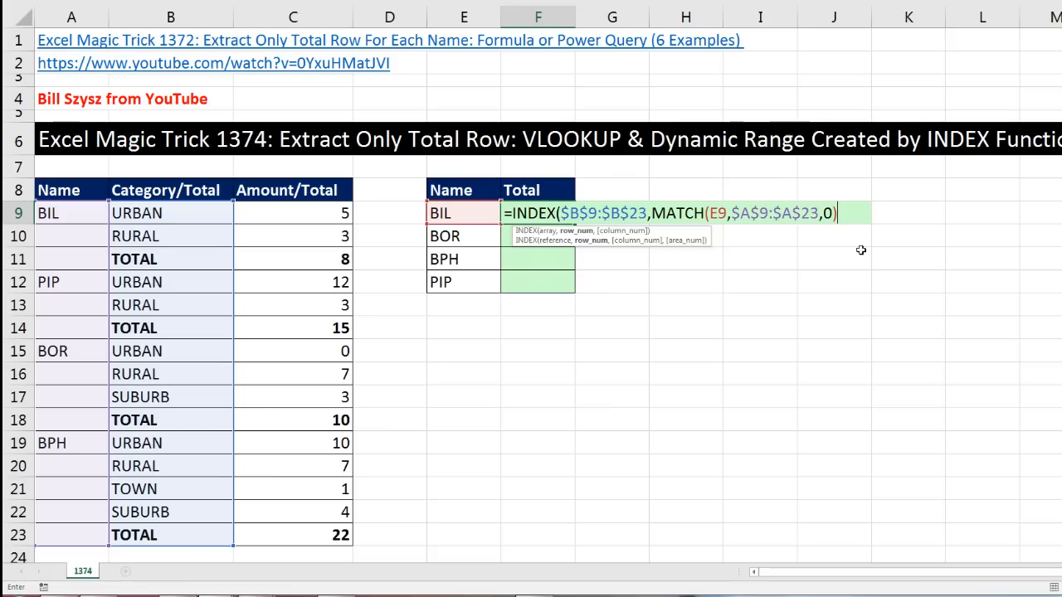
{"action": "type", "text": ")"}
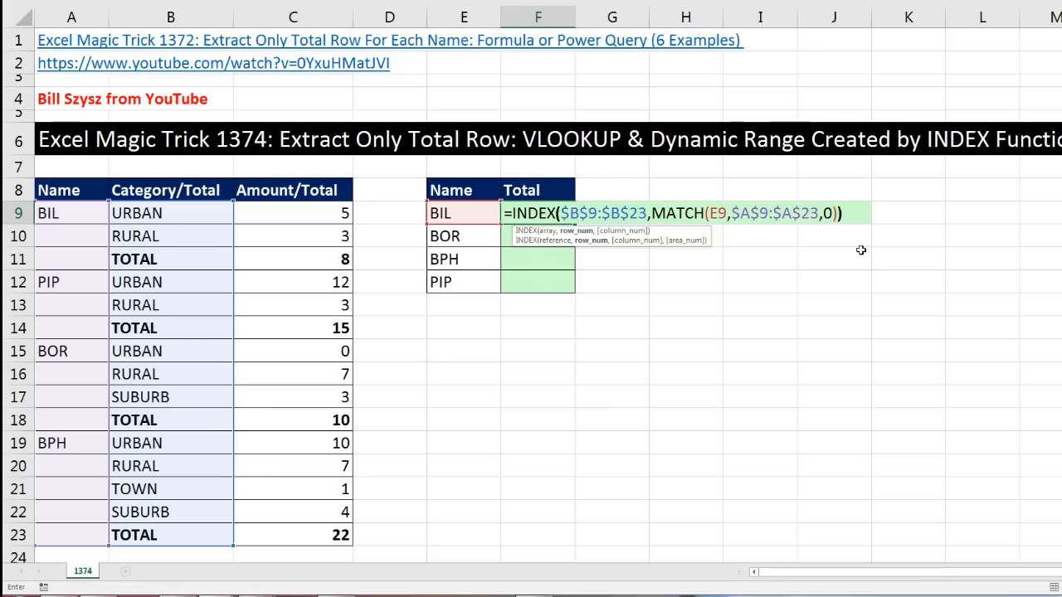
{"action": "type", "text": ")"}
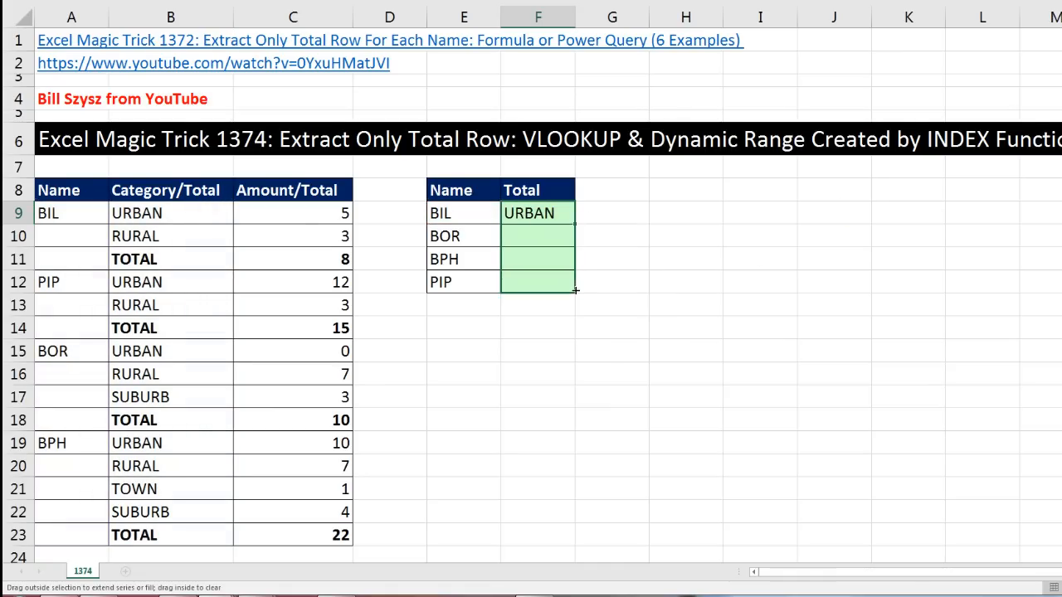
Step: Copy the INDEX-MATCH formula down to F12, then append a colon to start a range
{"action": "left_click_drag", "start_coordinate": [574, 212], "coordinate": [574, 282]}
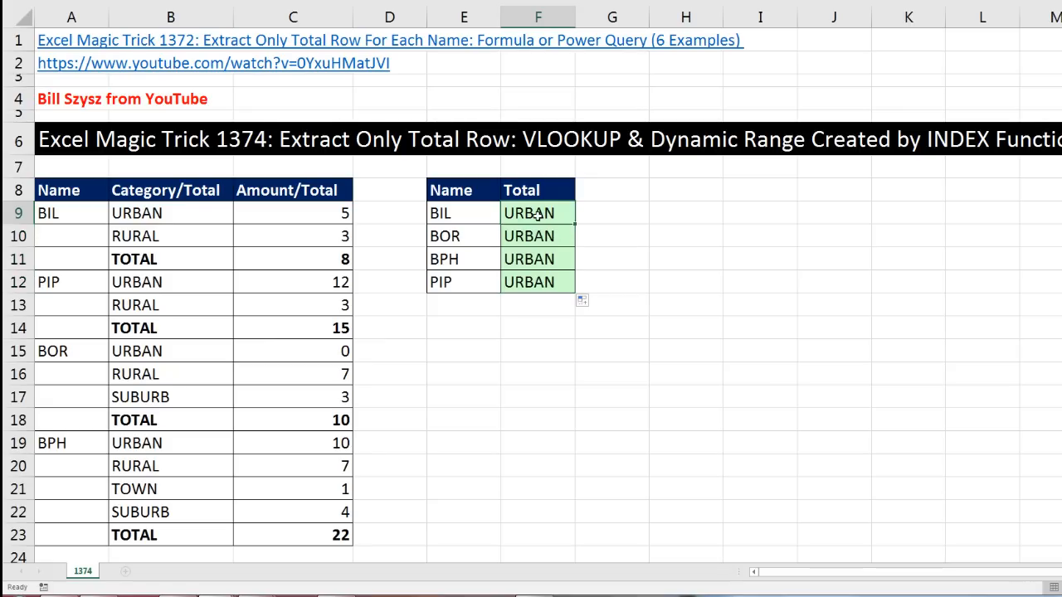
{"action": "type", "text": "=INDEX($B$9:$B$23,MATCH(E9,$A$9:$A$23,0))"}
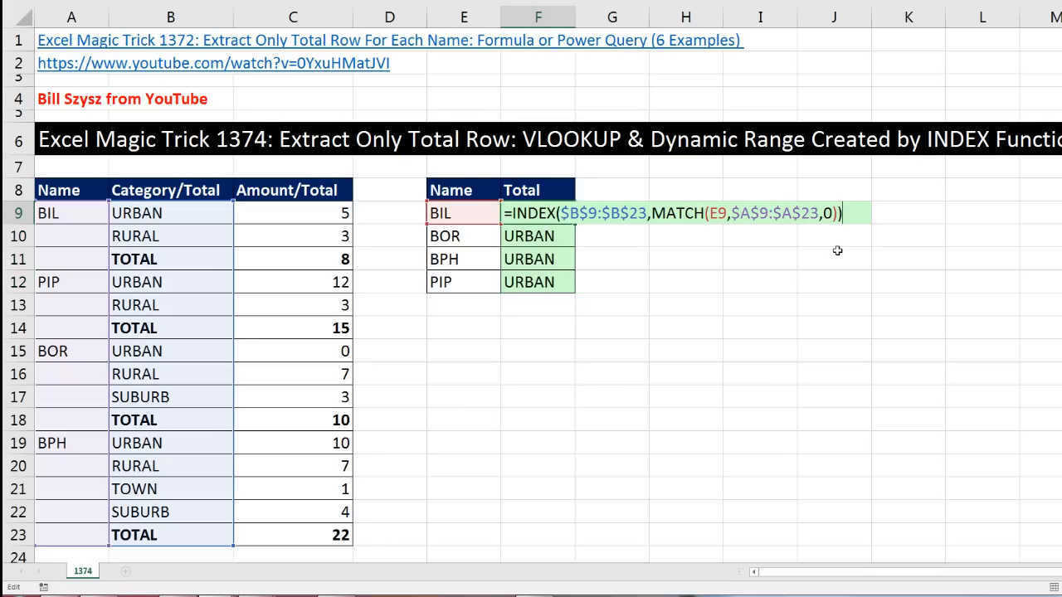
{"action": "mouse_move", "coordinate": [702, 282]}
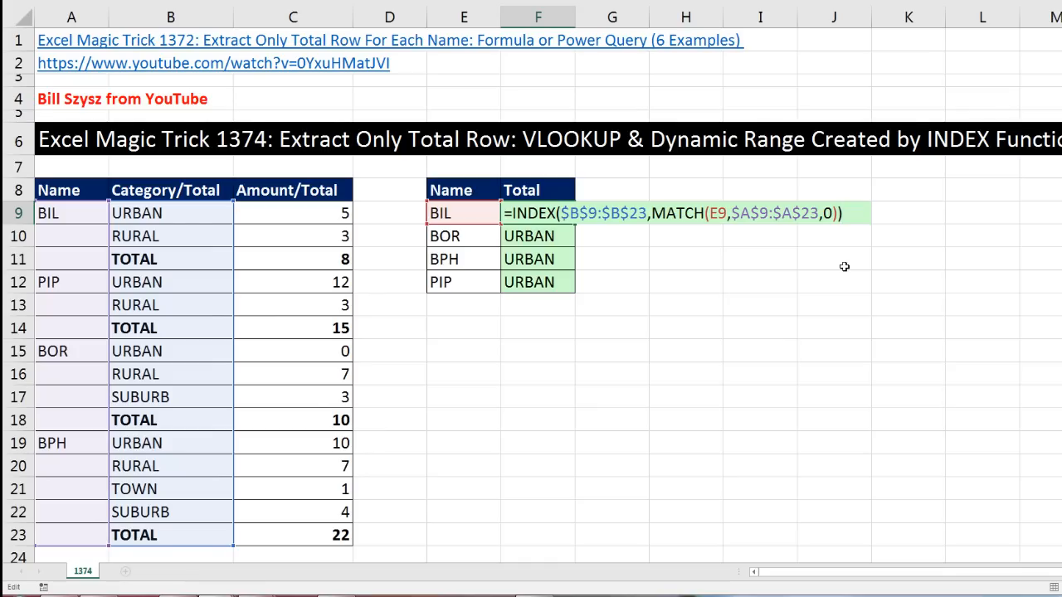
{"action": "mouse_move", "coordinate": [823, 259]}
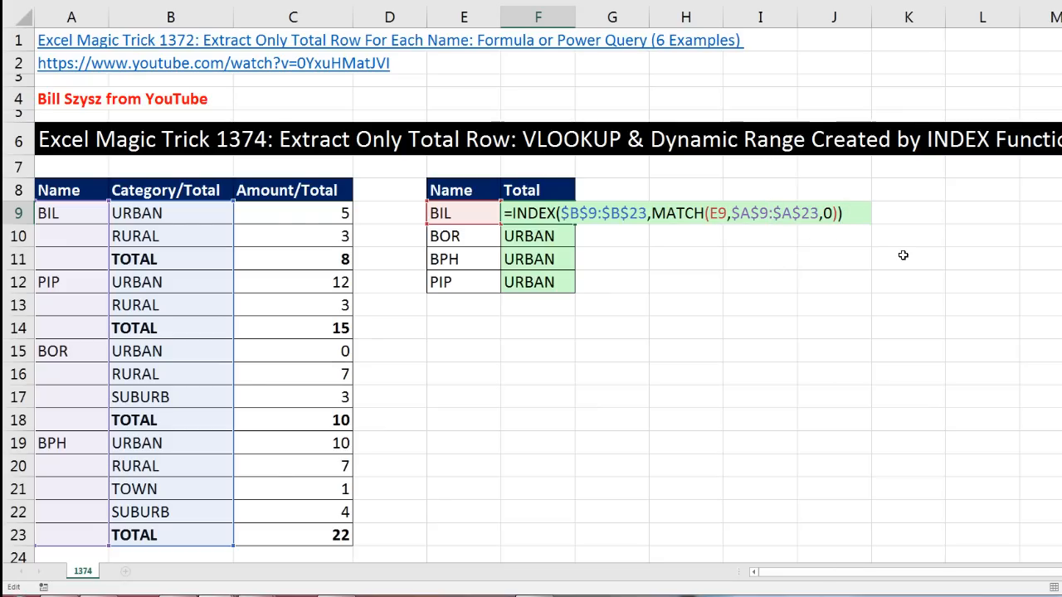
{"action": "type", "text": ":"}
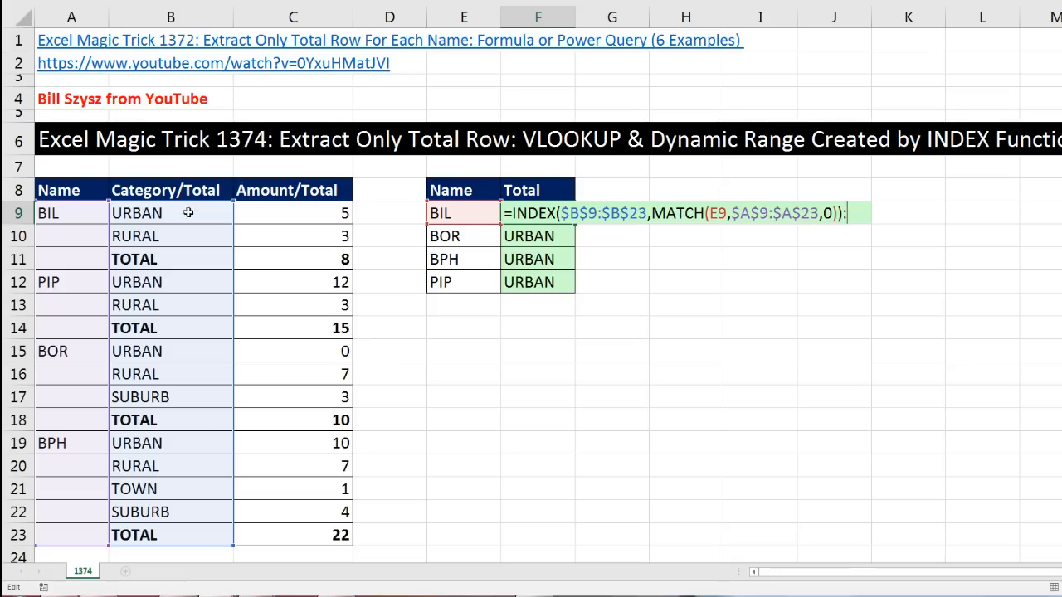
{"action": "mouse_move", "coordinate": [299, 536]}
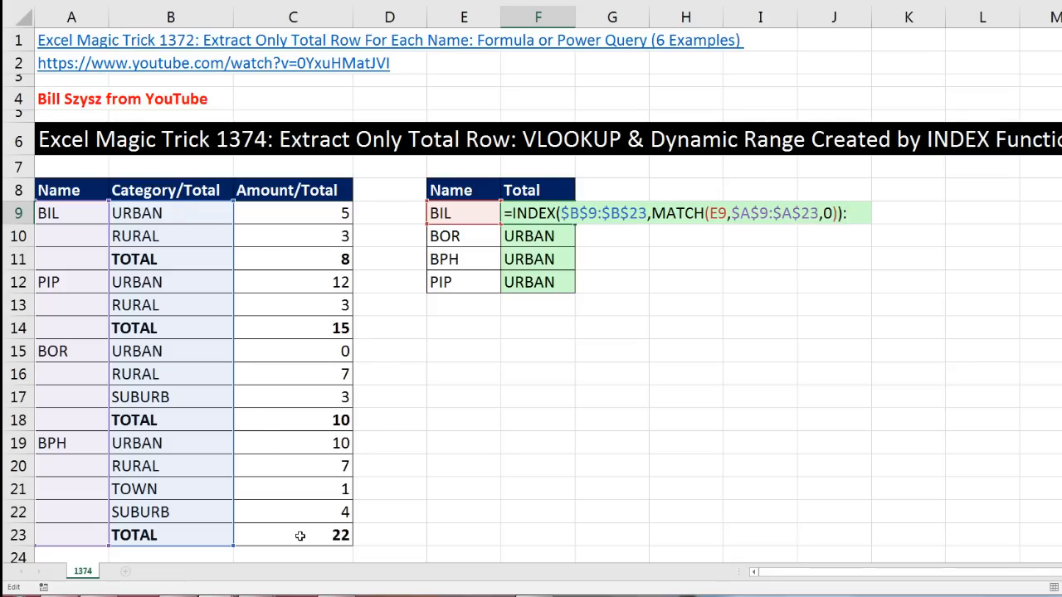
Step: End the range at absolute $C$23 and enter the formula in all four Total cells
{"action": "left_click", "coordinate": [292, 534]}
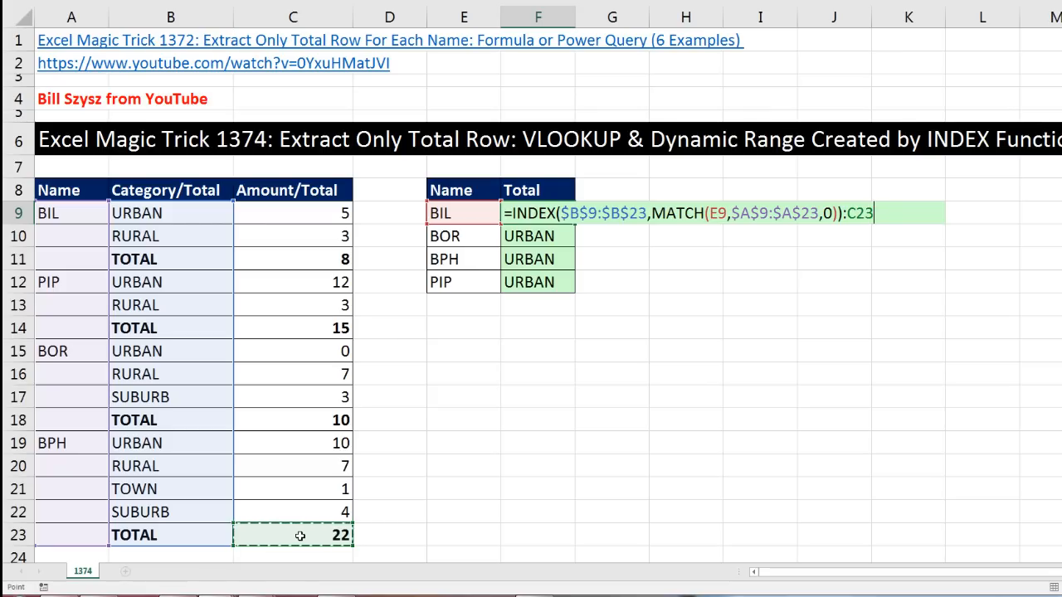
{"action": "key", "text": "f4"}
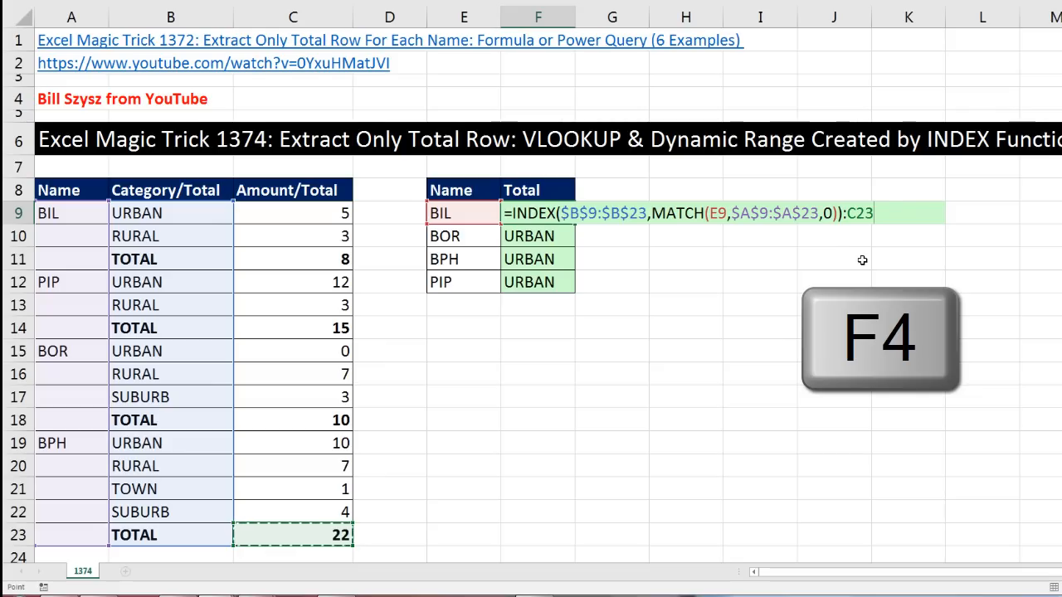
{"action": "key", "text": "f4"}
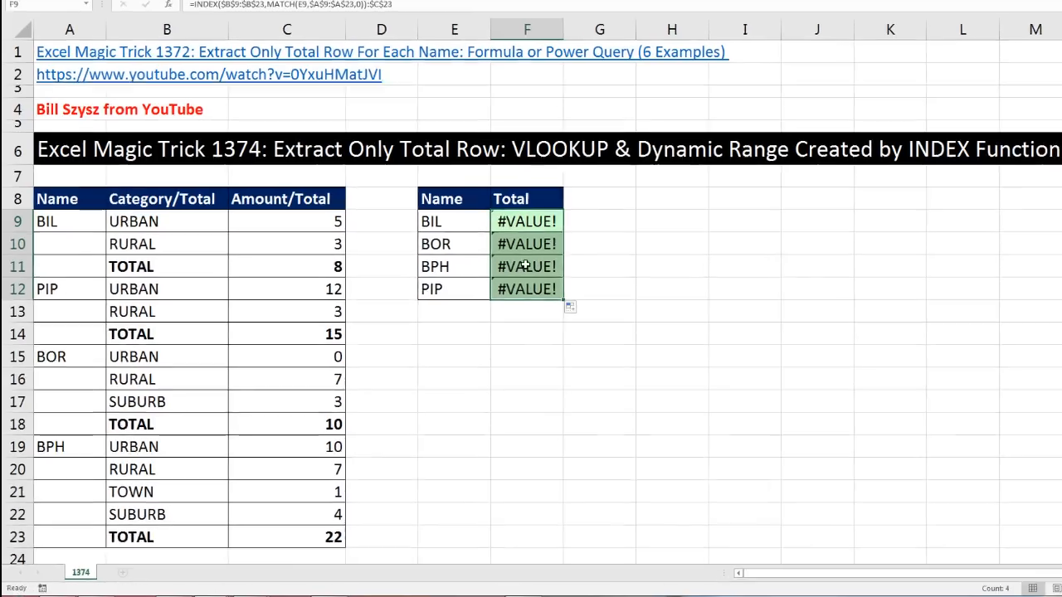
{"action": "key", "text": "f2"}
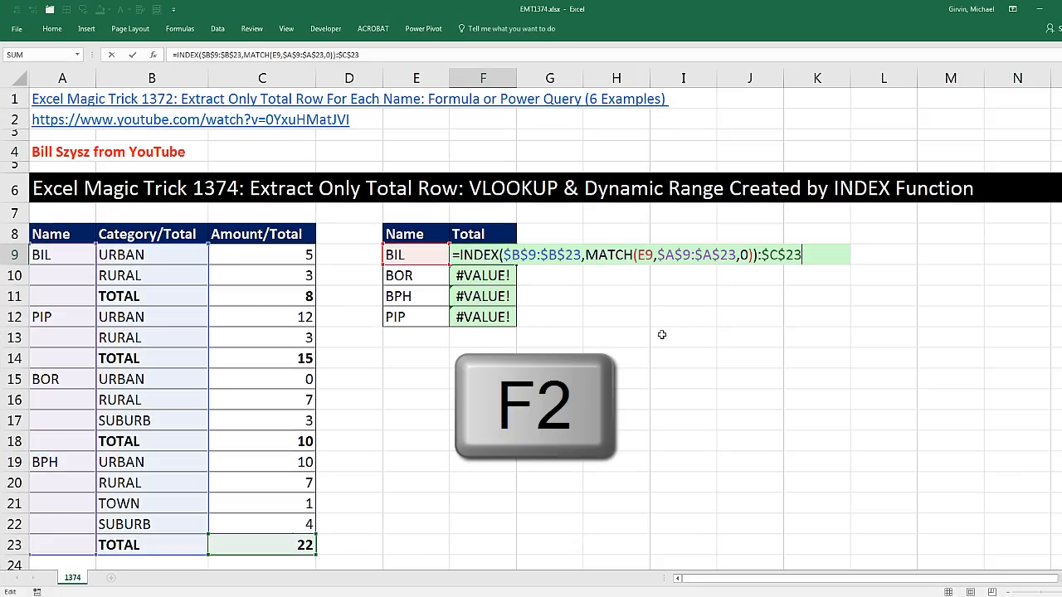
{"action": "key", "text": "f9"}
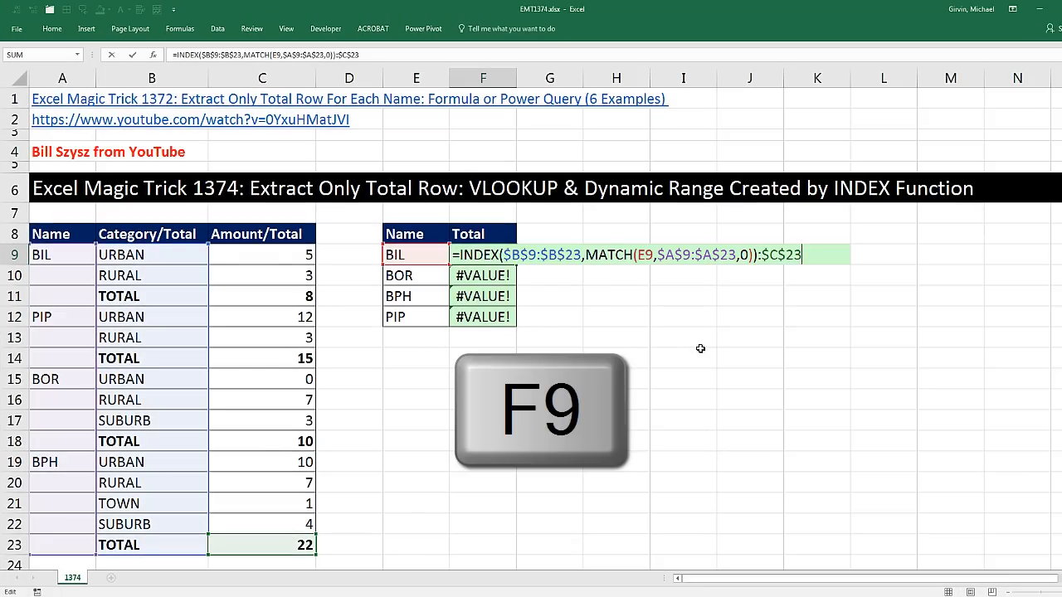
{"action": "key", "text": "f9"}
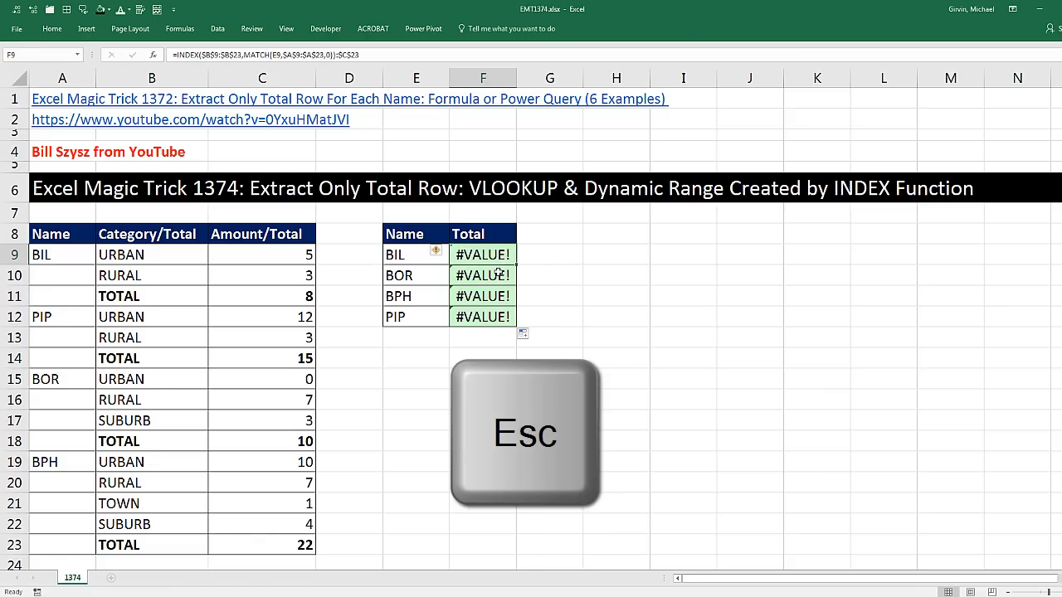
{"action": "key", "text": "f2"}
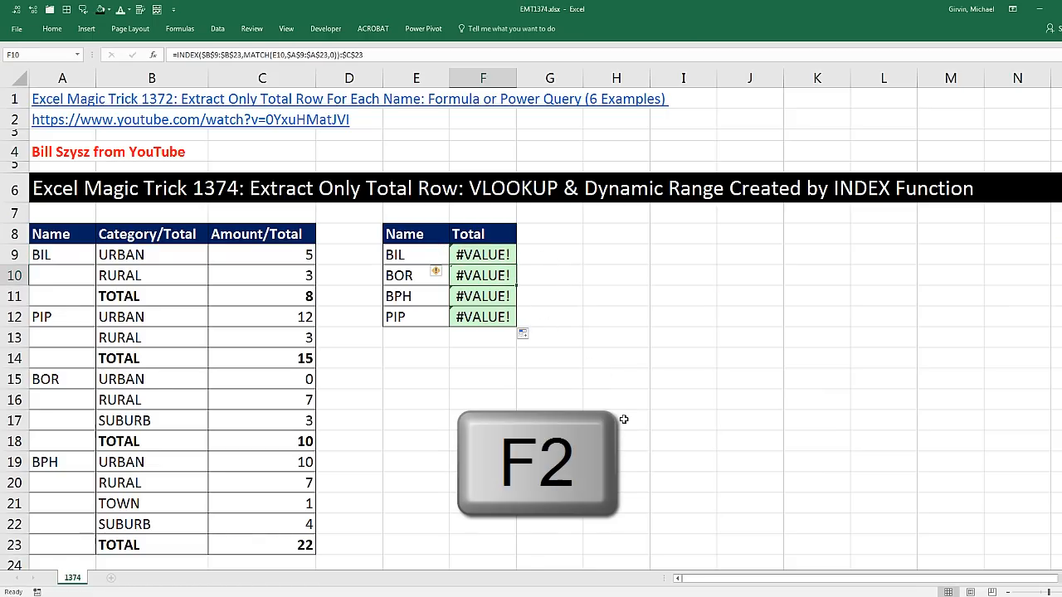
{"action": "key", "text": "f9"}
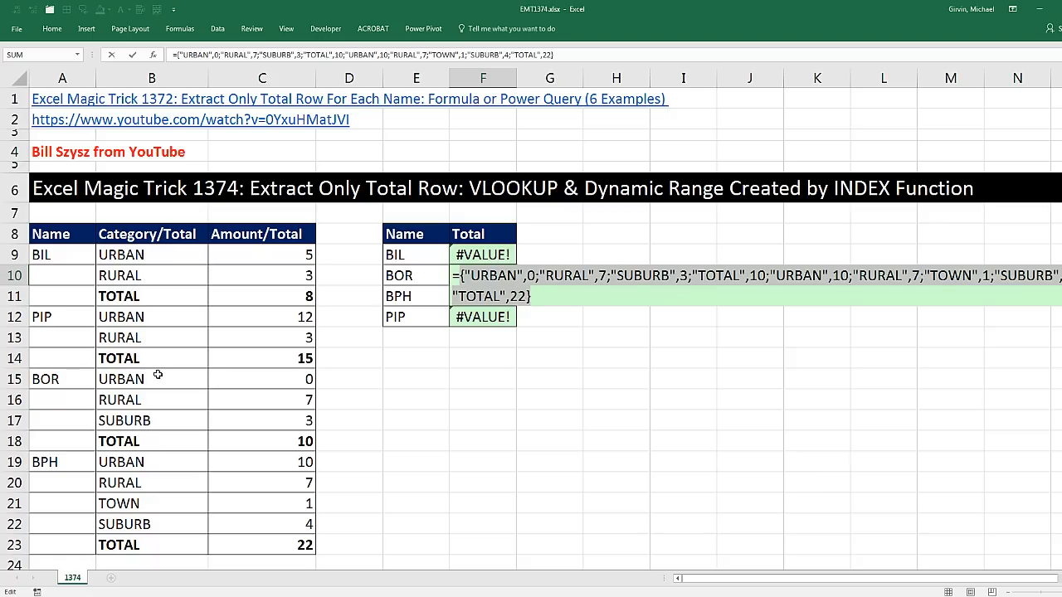
{"action": "mouse_move", "coordinate": [282, 380]}
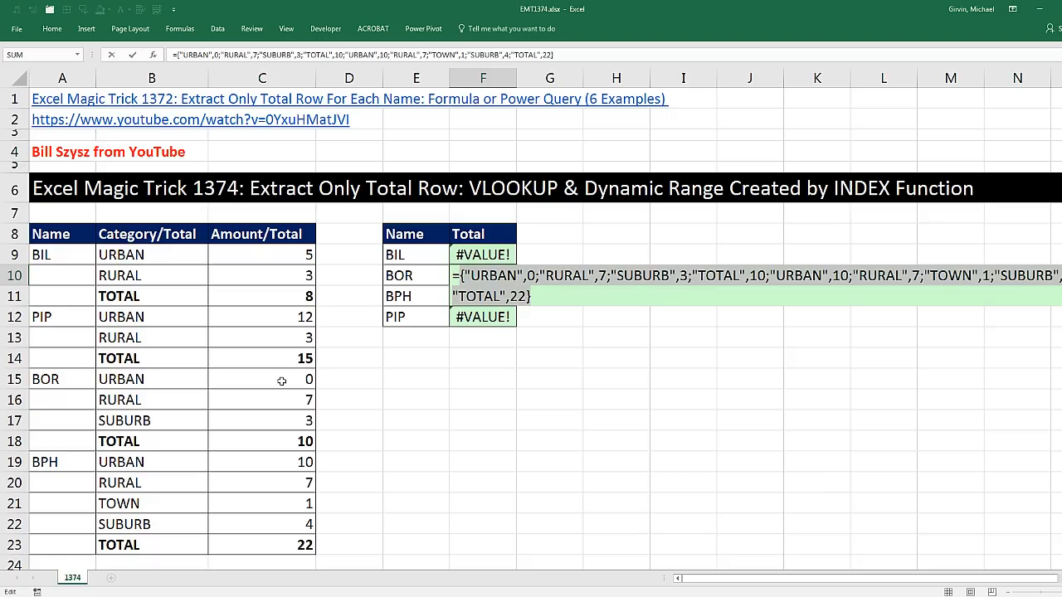
{"action": "mouse_move", "coordinate": [252, 398]}
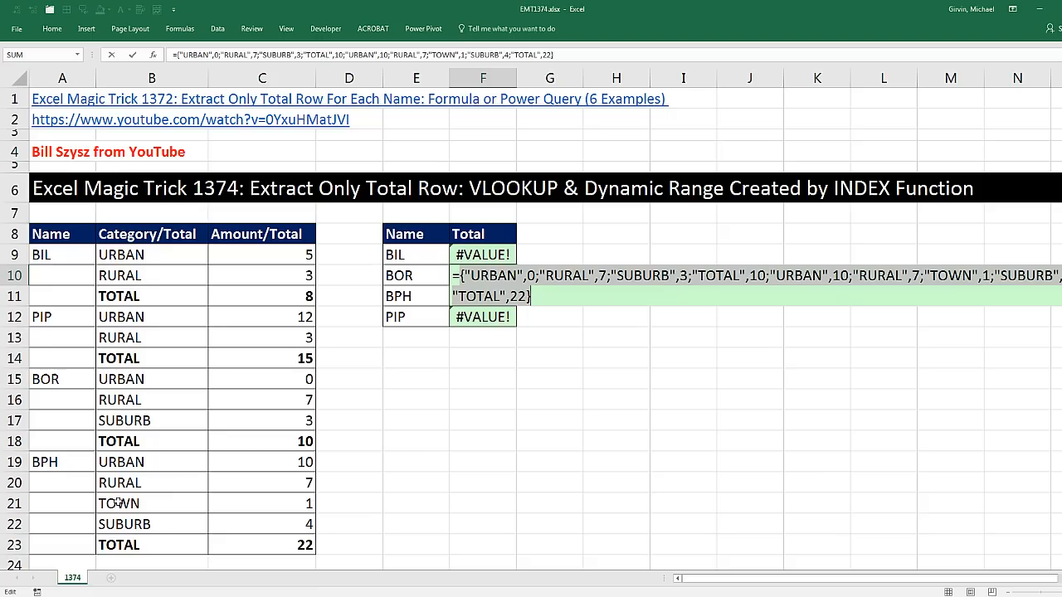
{"action": "mouse_move", "coordinate": [162, 355]}
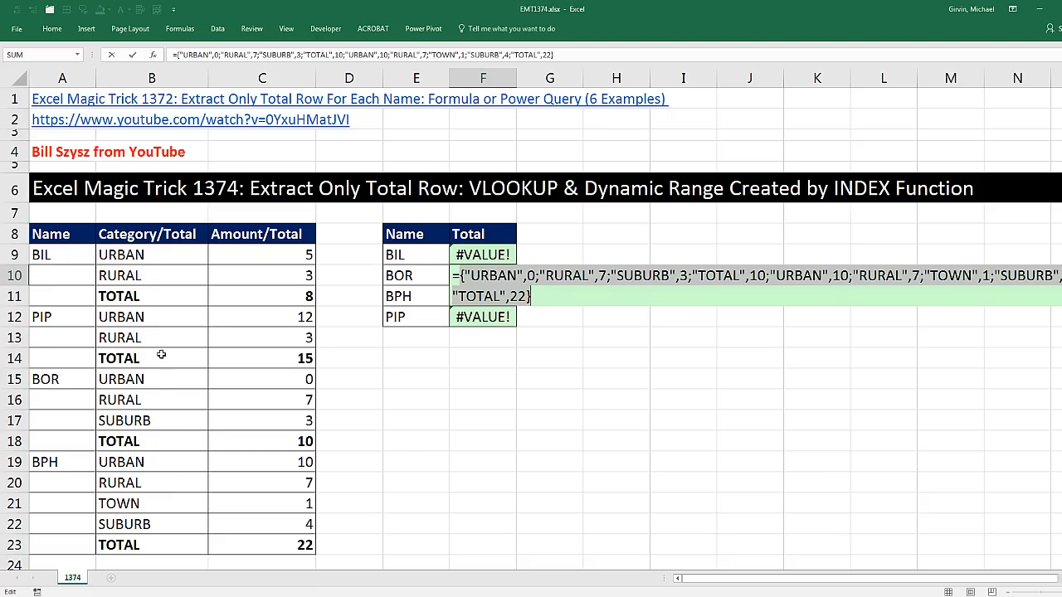
{"action": "mouse_move", "coordinate": [295, 438]}
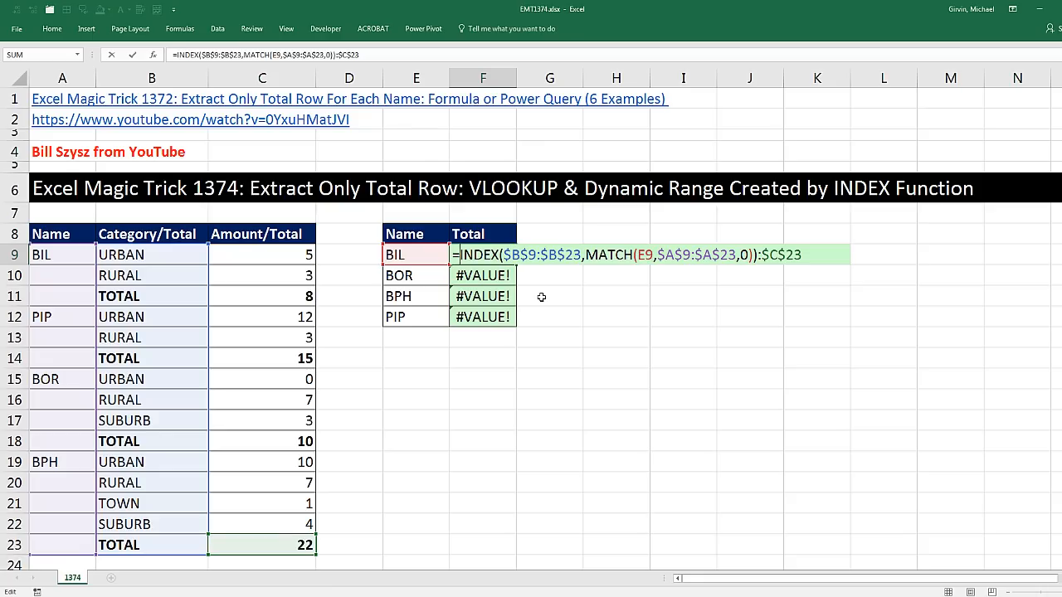
{"action": "mouse_move", "coordinate": [497, 246]}
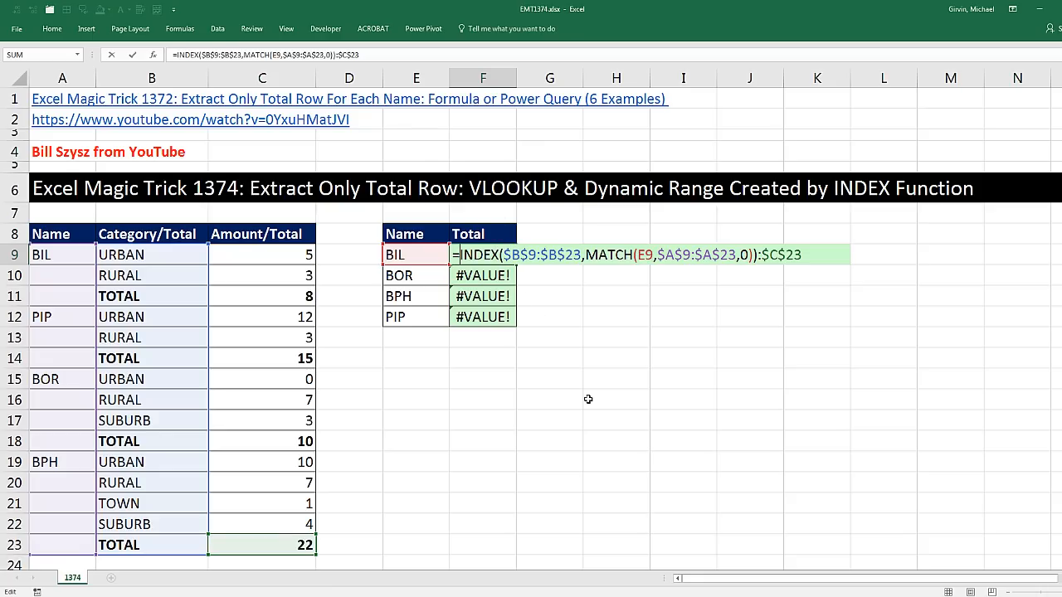
Step: Wrap the dynamic range in VLOOKUP("TOTAL", …, 2, 0) for an exact match on column 2
{"action": "type", "text": "vl"}
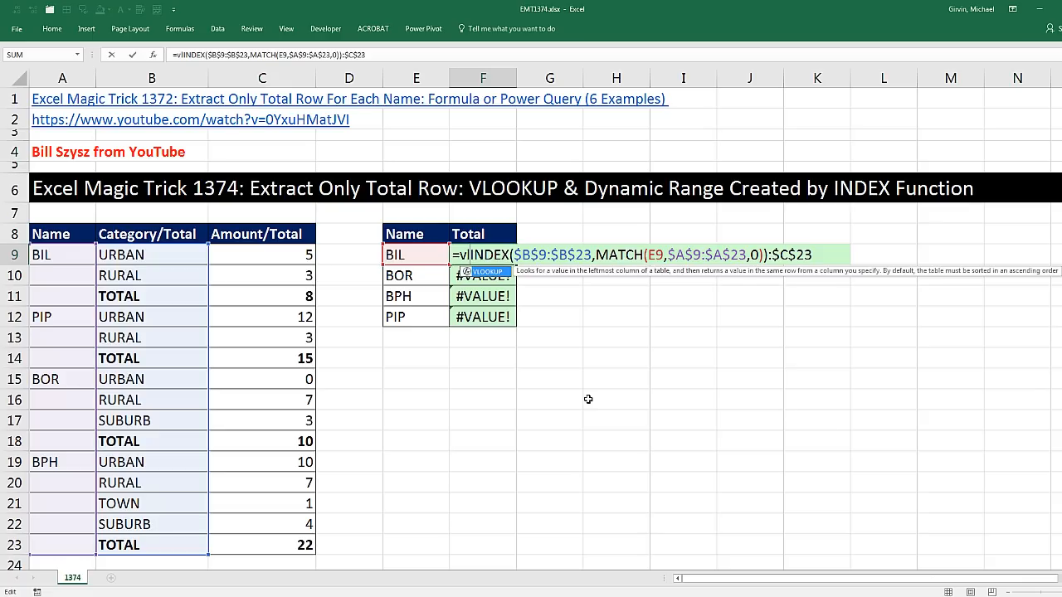
{"action": "key", "text": "Tab"}
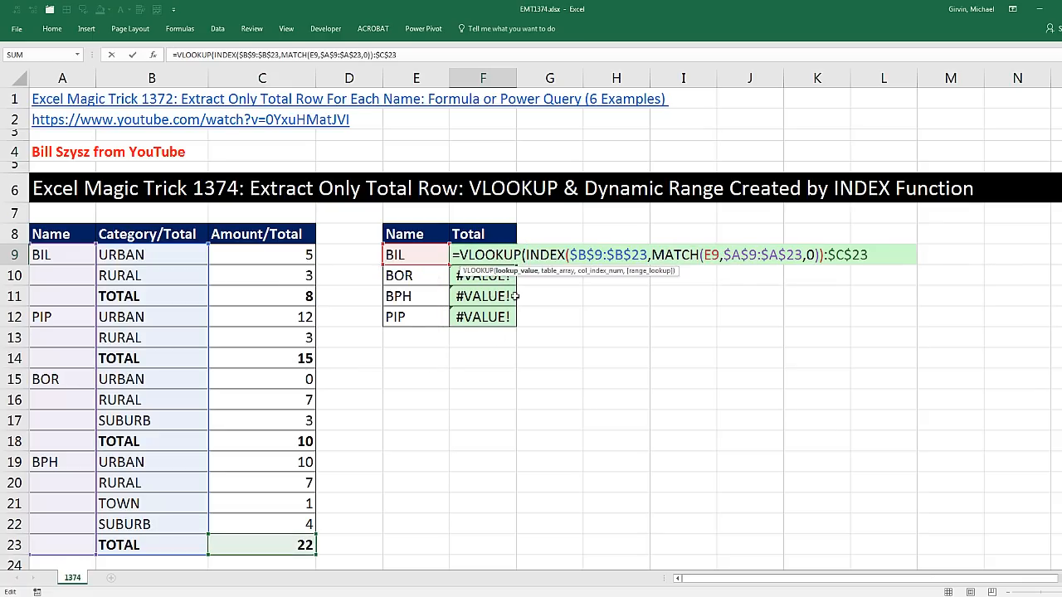
{"action": "type", "text": "\"TOTAL"}
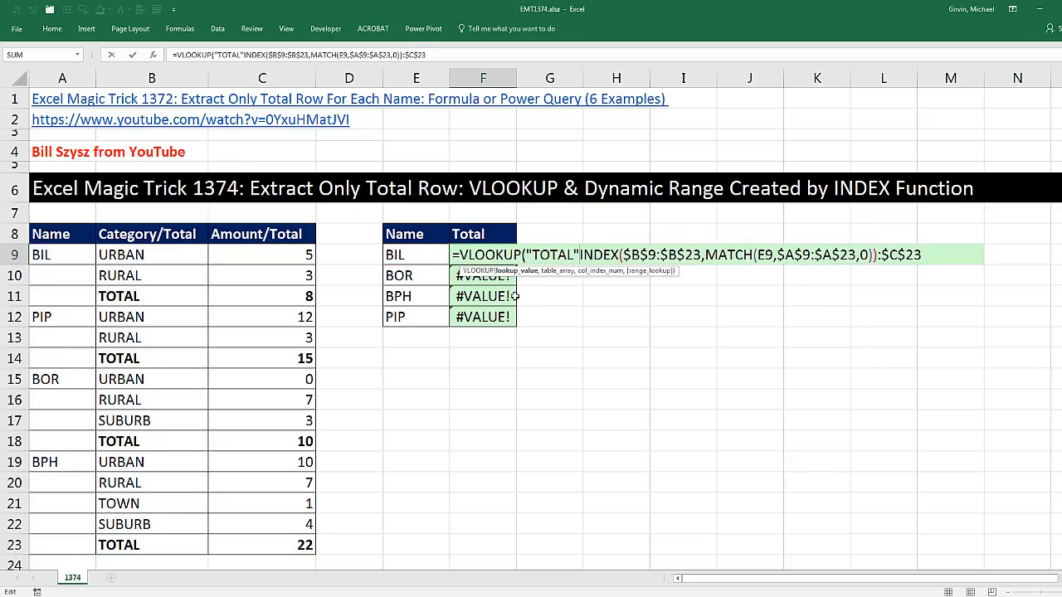
{"action": "mouse_move", "coordinate": [584, 294]}
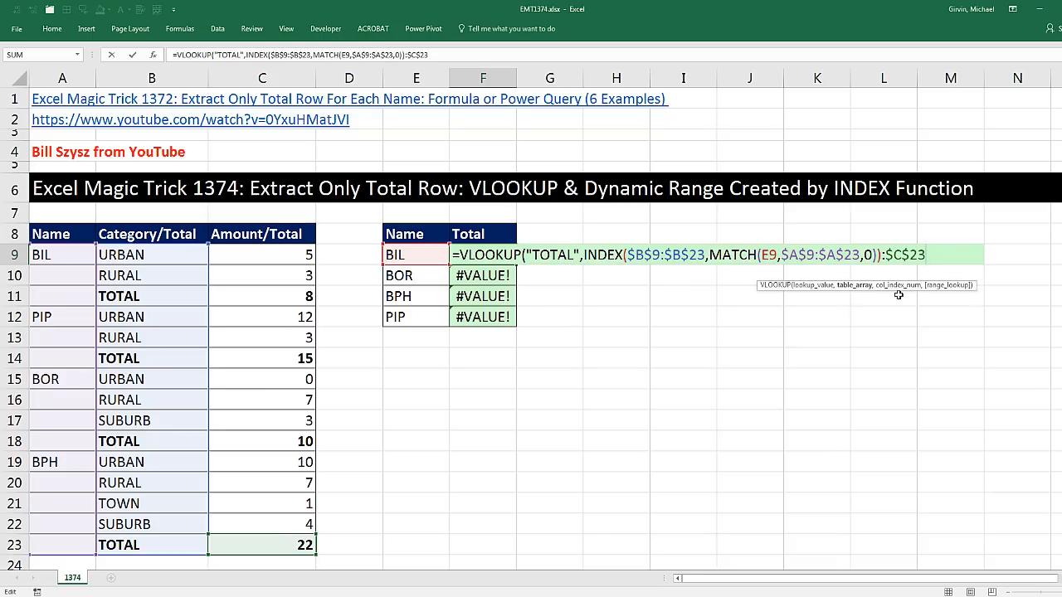
{"action": "type", "text": ","}
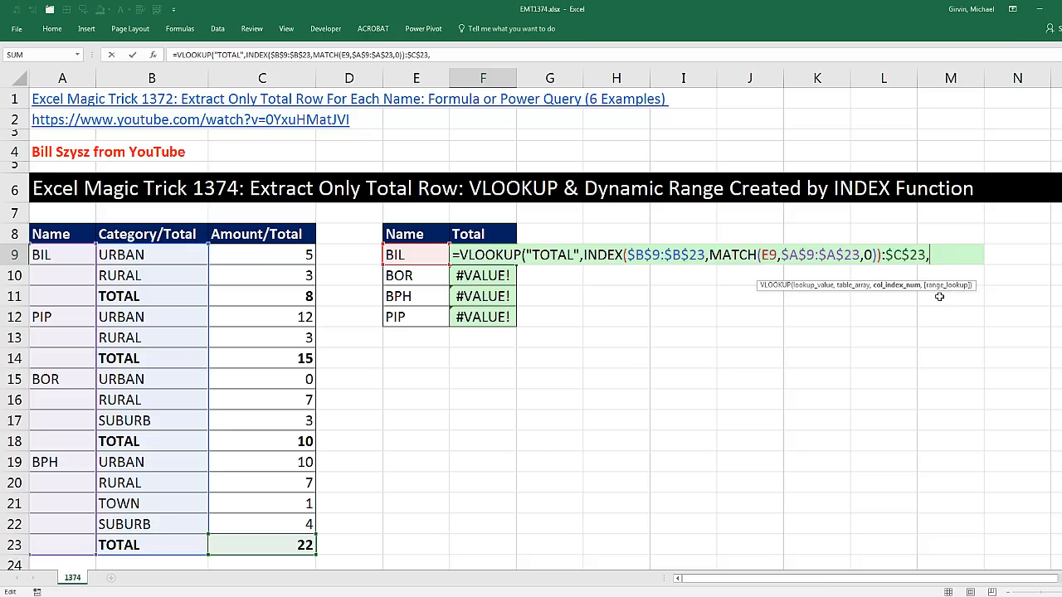
{"action": "type", "text": "2,"}
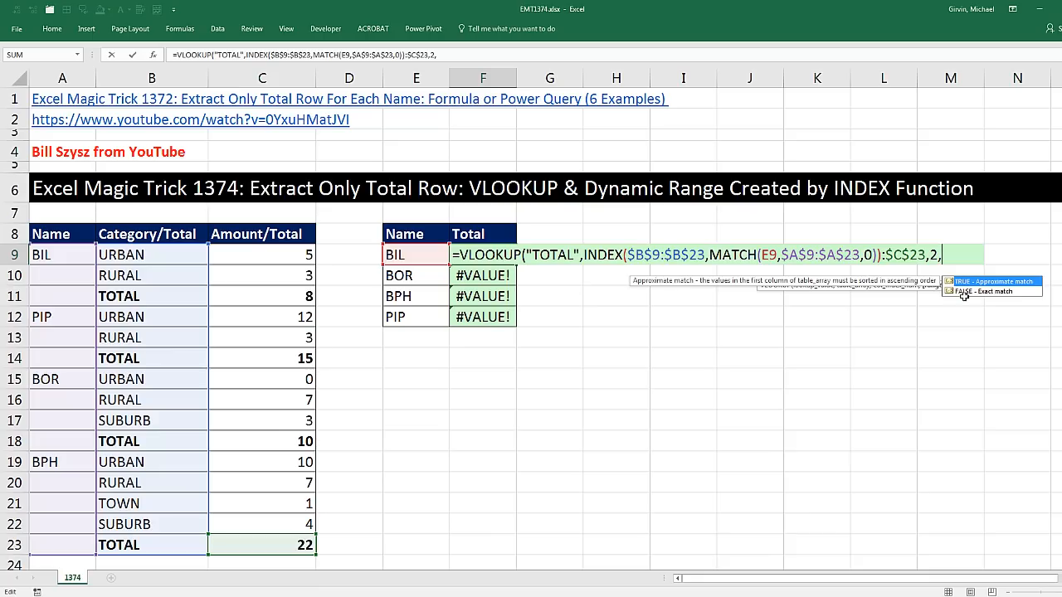
{"action": "type", "text": "0)"}
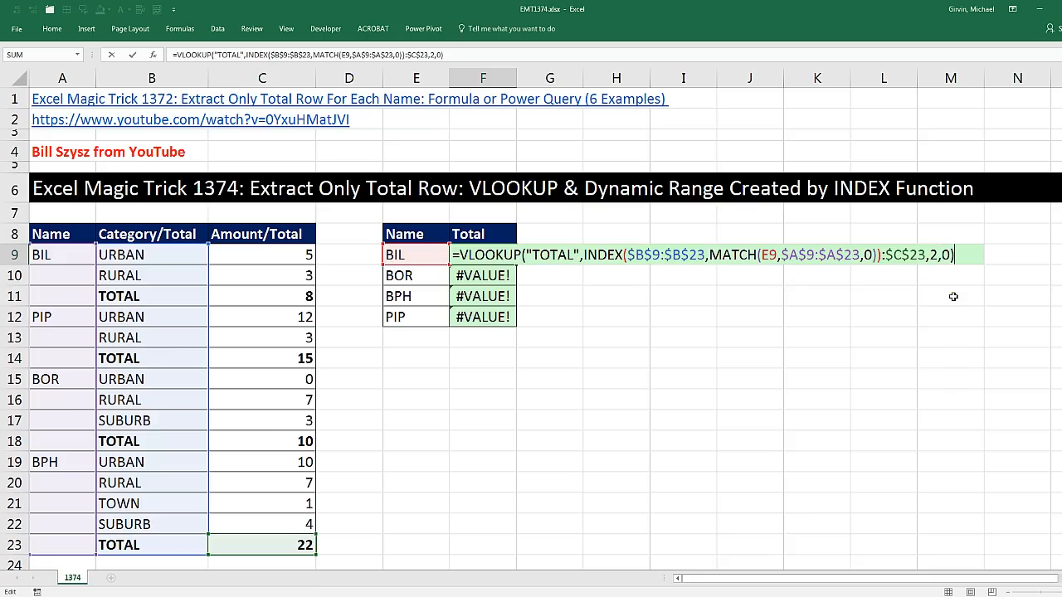
{"action": "mouse_move", "coordinate": [915, 275]}
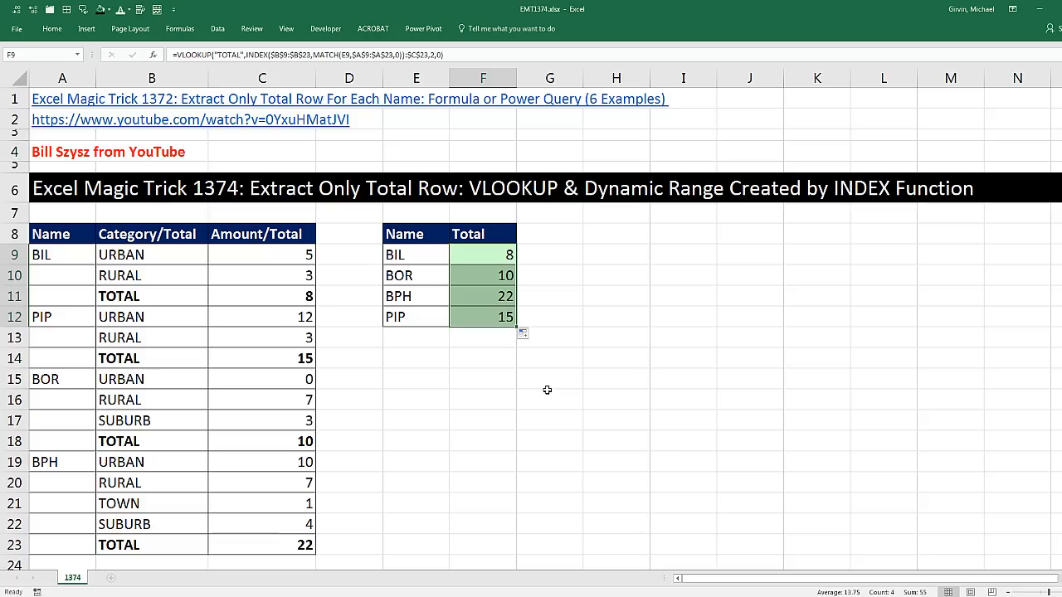
Step: Open PIP's Total formula in F12 to review its VLOOKUP over the dynamic range
{"action": "left_click", "coordinate": [481, 315]}
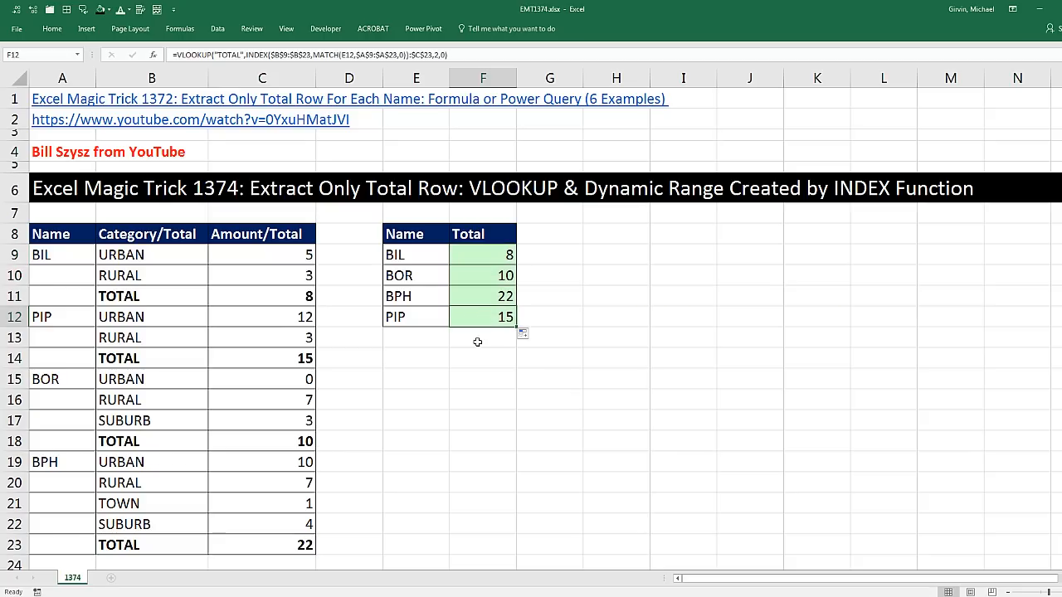
{"action": "double_click", "coordinate": [481, 315]}
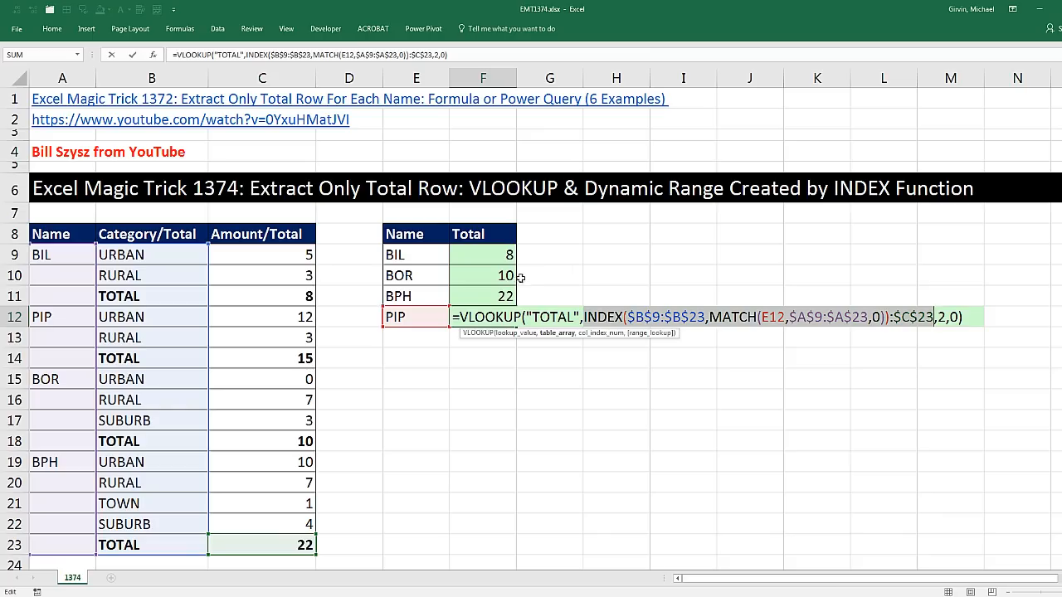
{"action": "mouse_move", "coordinate": [567, 302]}
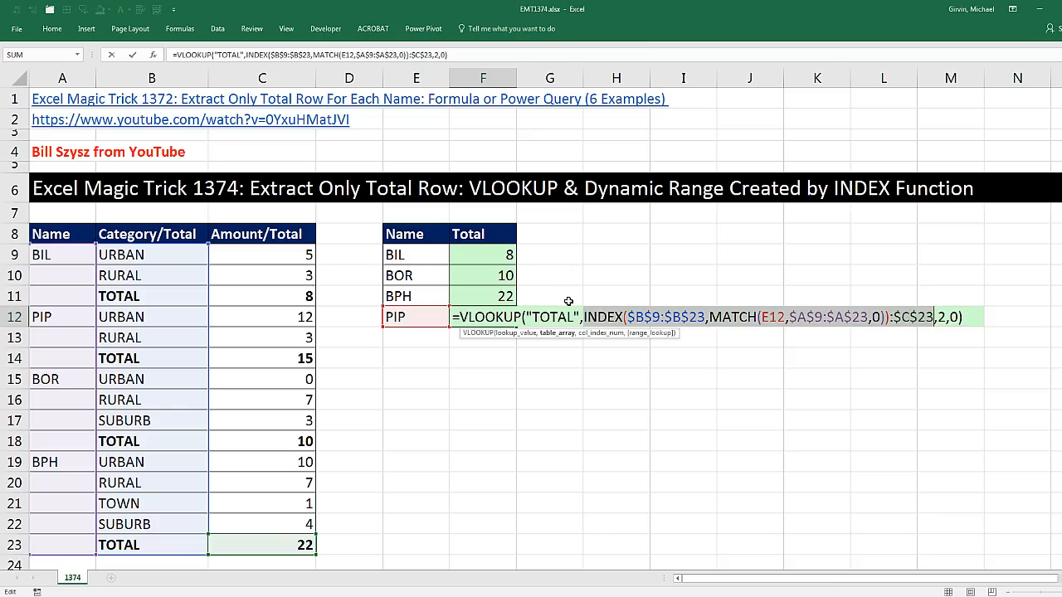